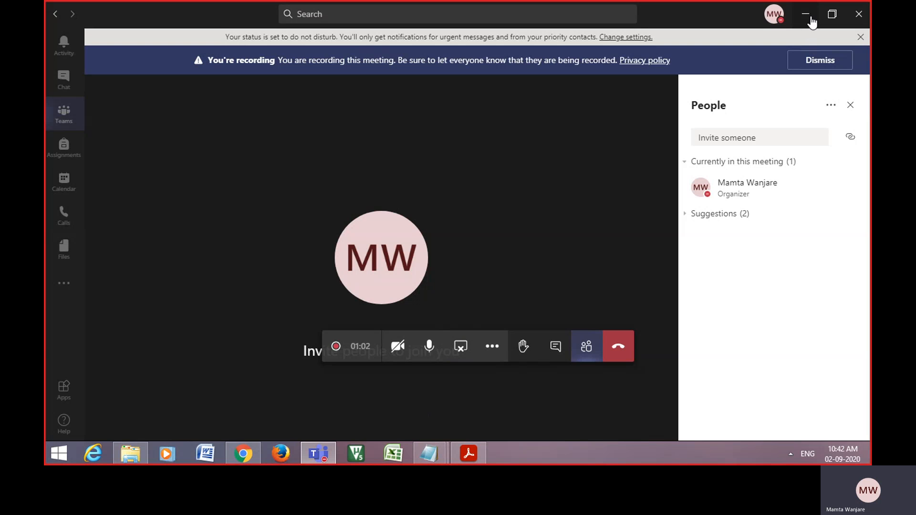
Minimize the Teams meeting to a call overlay, revealing the Memory Transfer PDF.
{"action": "left_click", "coordinate": [468, 453]}
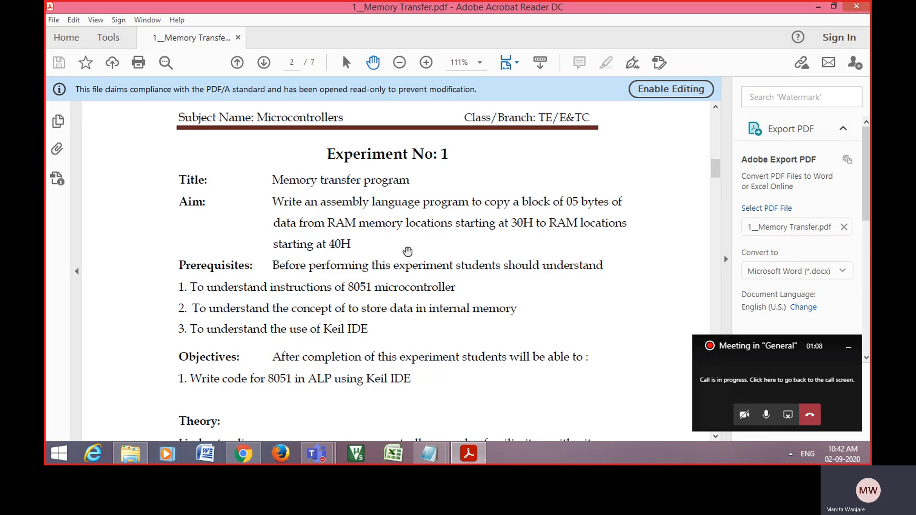
Scroll down through the Memory Transfer experiment sheet in Acrobat Reader.
{"action": "scroll", "scroll_direction": "down", "scroll_amount": 3}
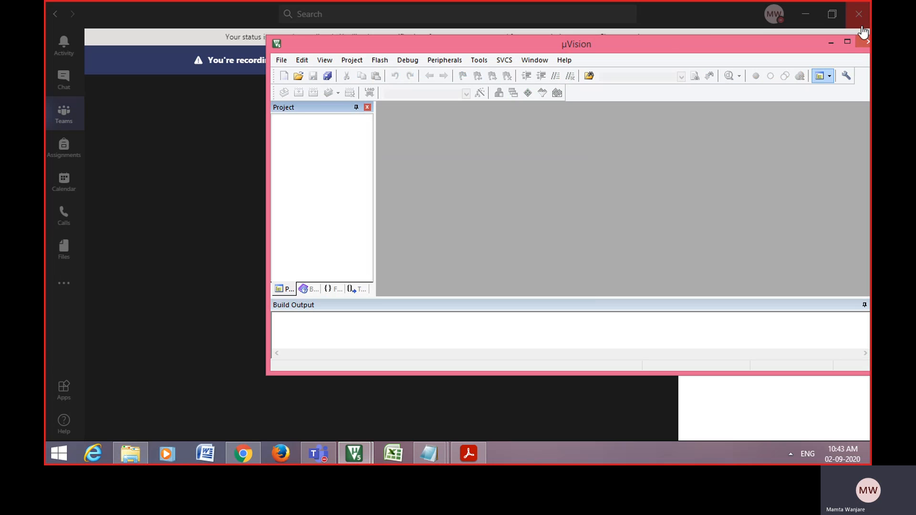
Maximize µVision and save a new project as mem1 in Documents.
{"action": "left_click", "coordinate": [846, 42]}
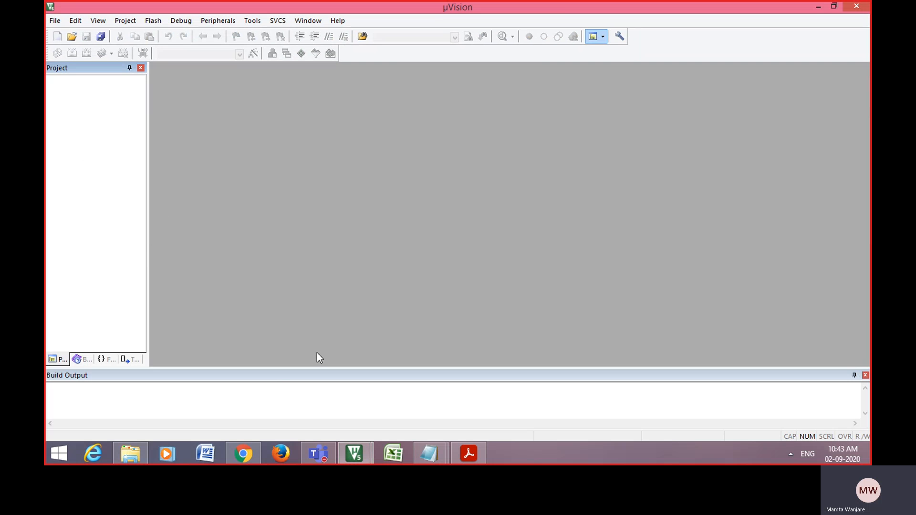
{"action": "mouse_move", "coordinate": [354, 452]}
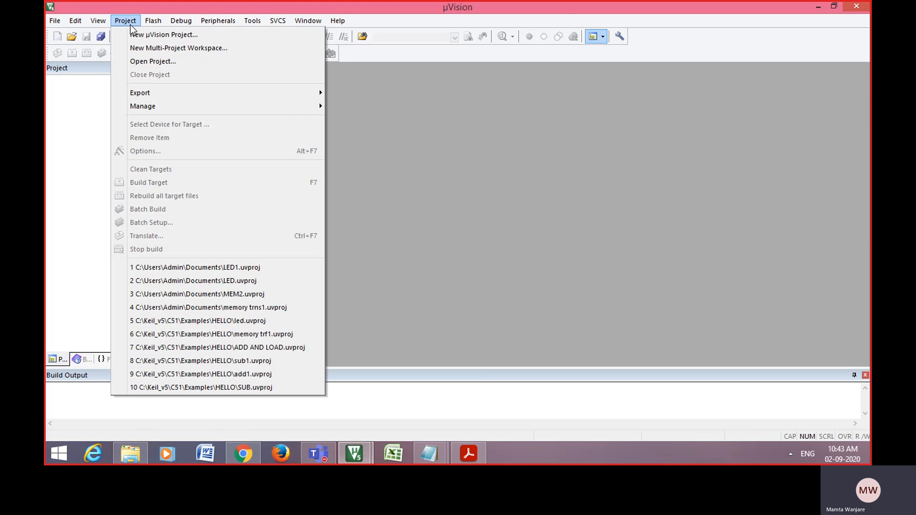
{"action": "mouse_move", "coordinate": [163, 34]}
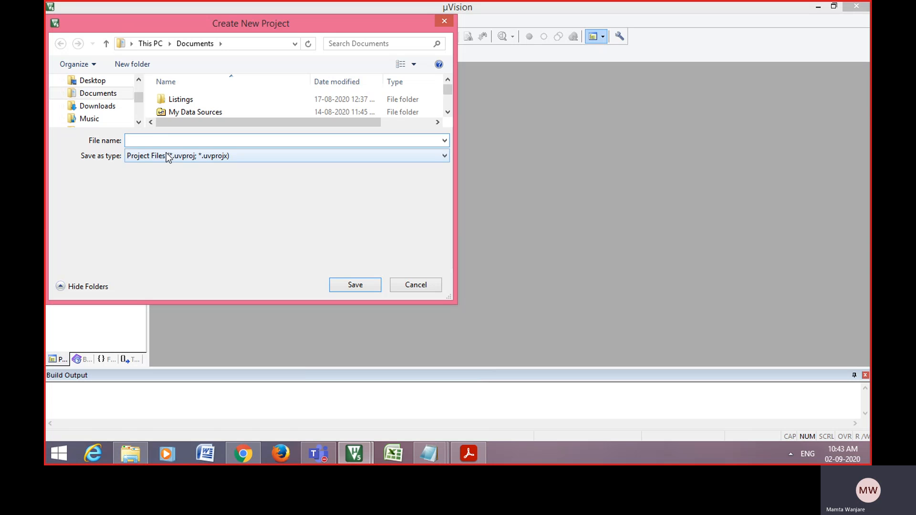
{"action": "type", "text": "mem1"}
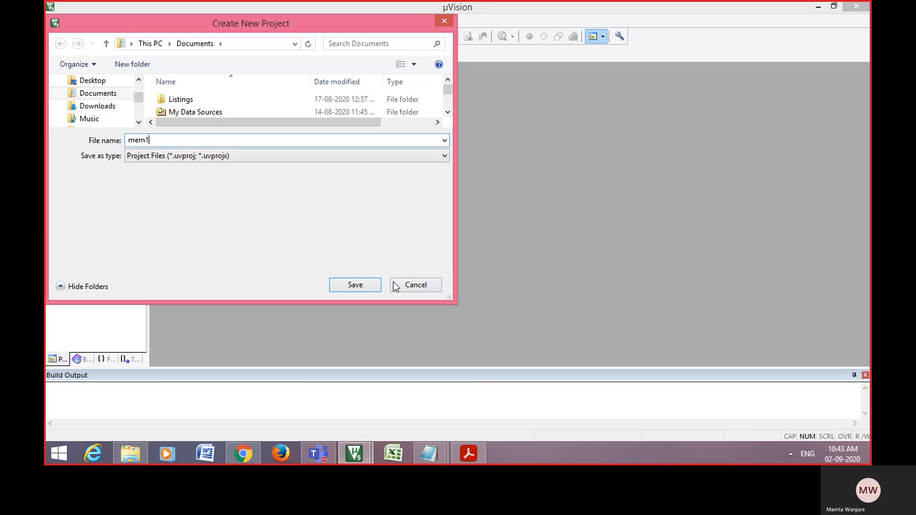
{"action": "left_click", "coordinate": [354, 285]}
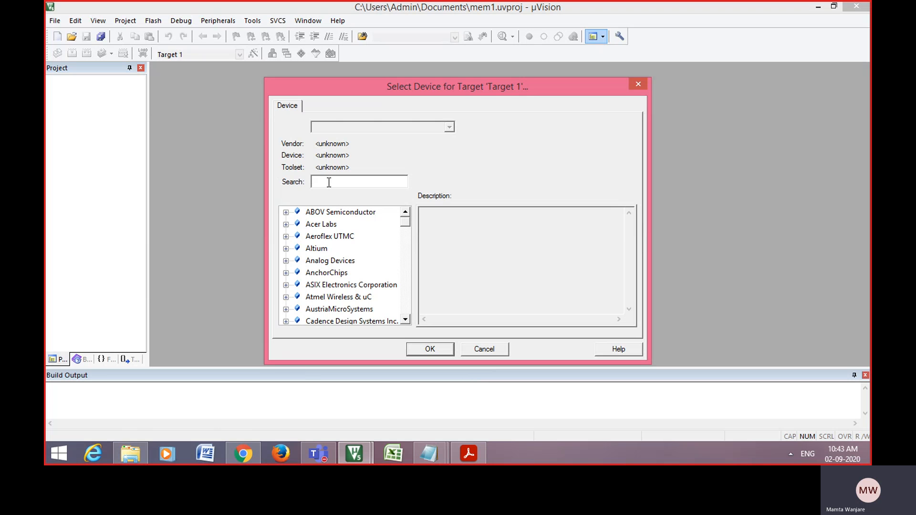
Select the NXP P89V51RD2 as the target device and decline the STARTUP.A51 file.
{"action": "type", "text": "P"}
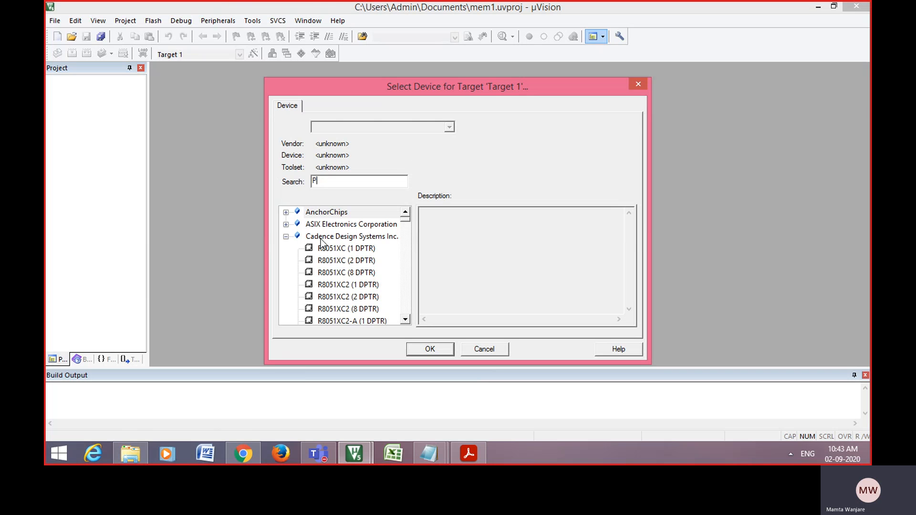
{"action": "mouse_move", "coordinate": [373, 294]}
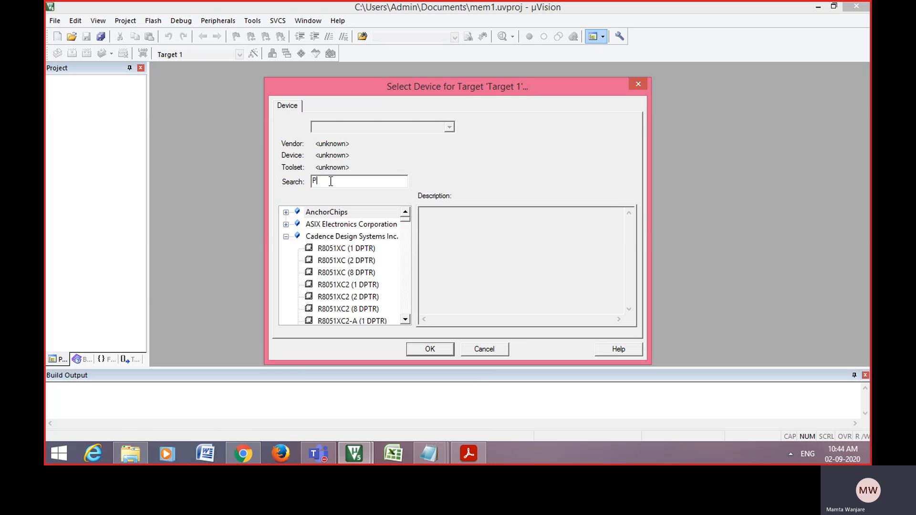
{"action": "mouse_move", "coordinate": [353, 183]}
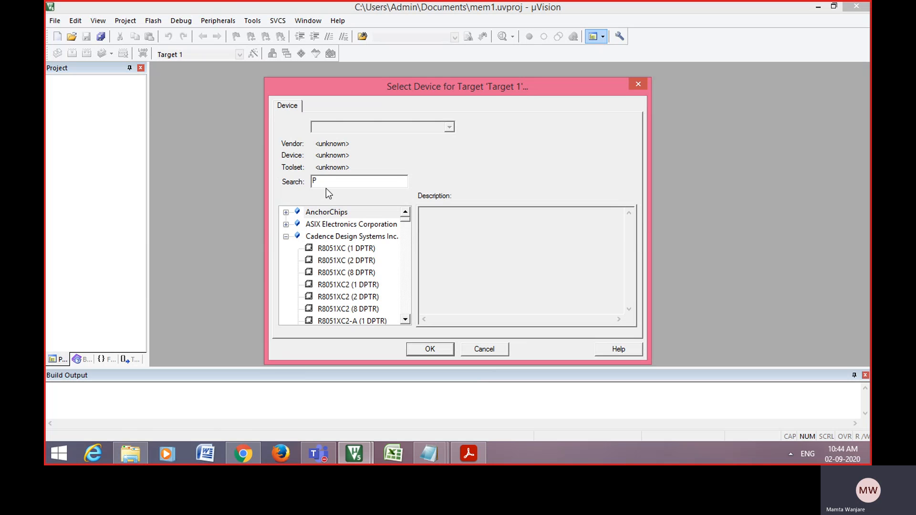
{"action": "type", "text": "89V"}
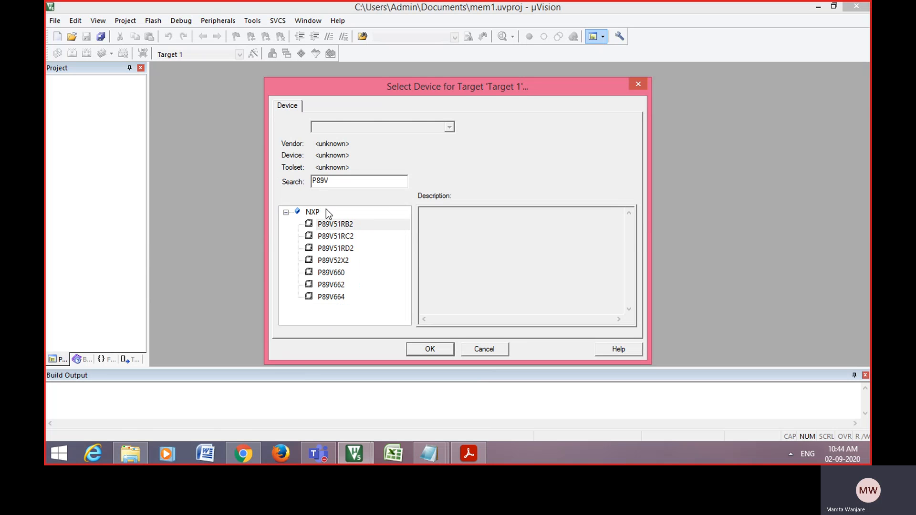
{"action": "mouse_move", "coordinate": [337, 256]}
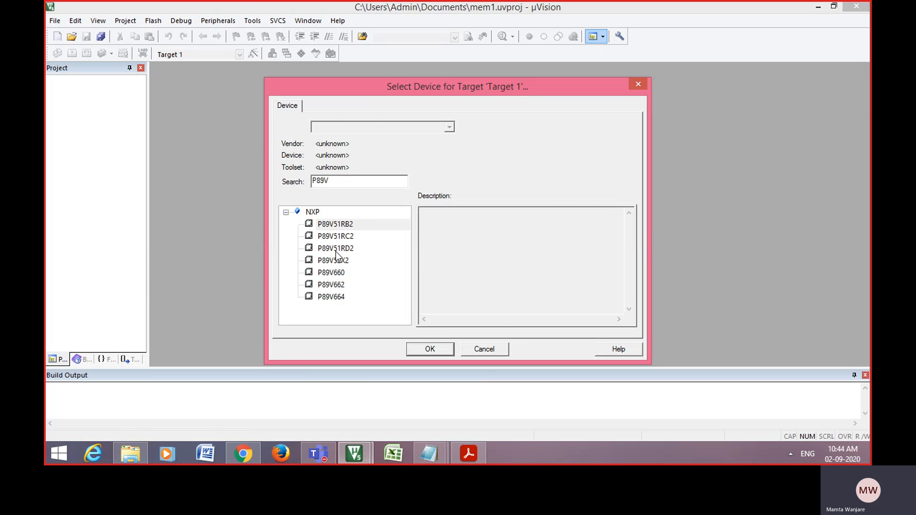
{"action": "left_click", "coordinate": [336, 248]}
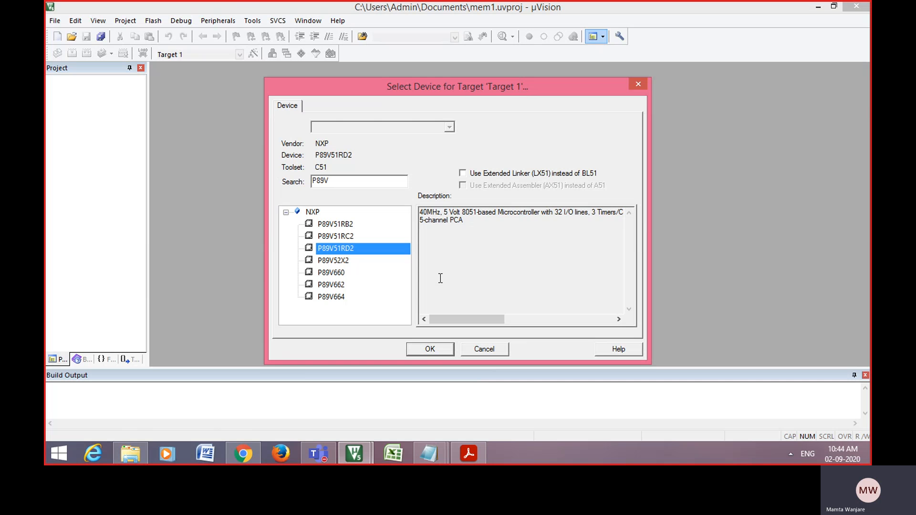
{"action": "mouse_move", "coordinate": [442, 349]}
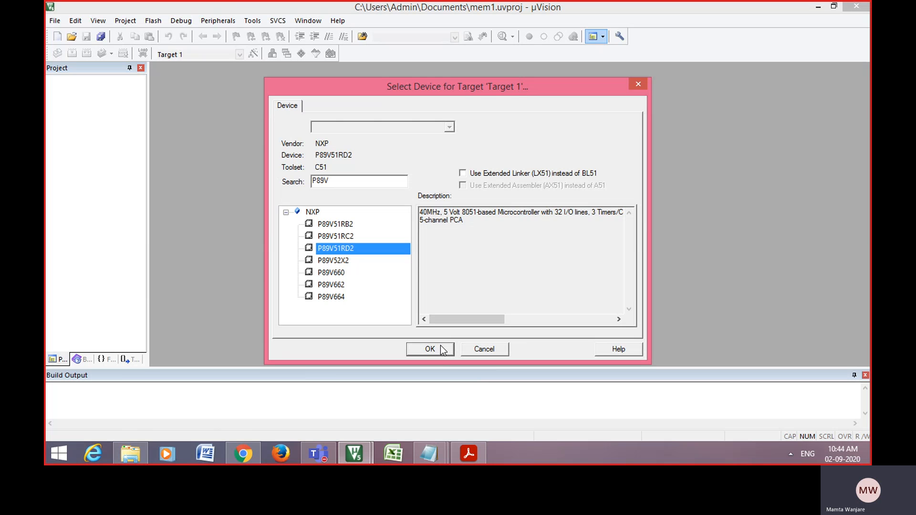
{"action": "left_click", "coordinate": [429, 348]}
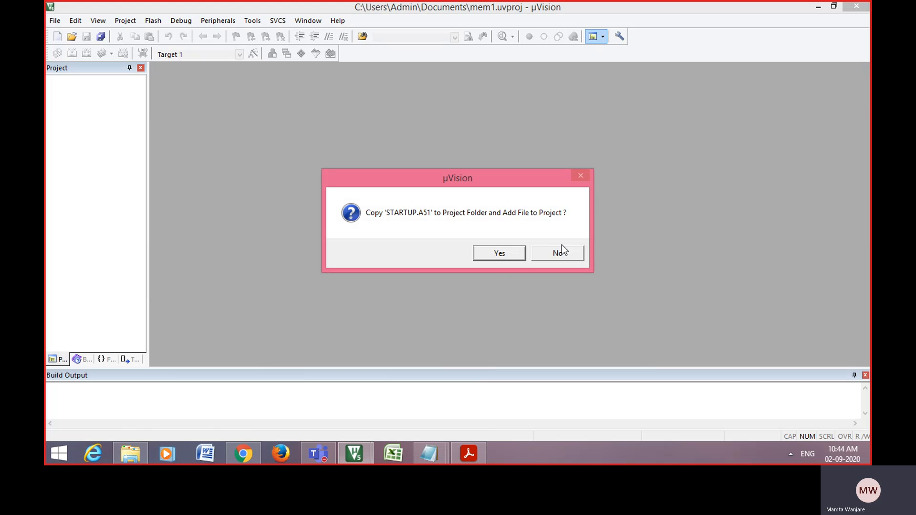
{"action": "left_click", "coordinate": [556, 253]}
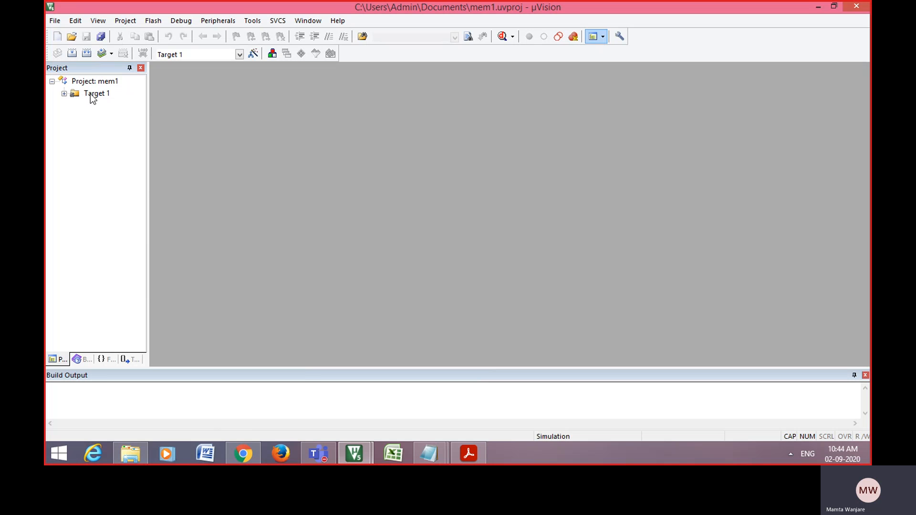
Set Target 1's Xtal to 11.0592 MHz and enable Create HEX File.
{"action": "right_click", "coordinate": [97, 93]}
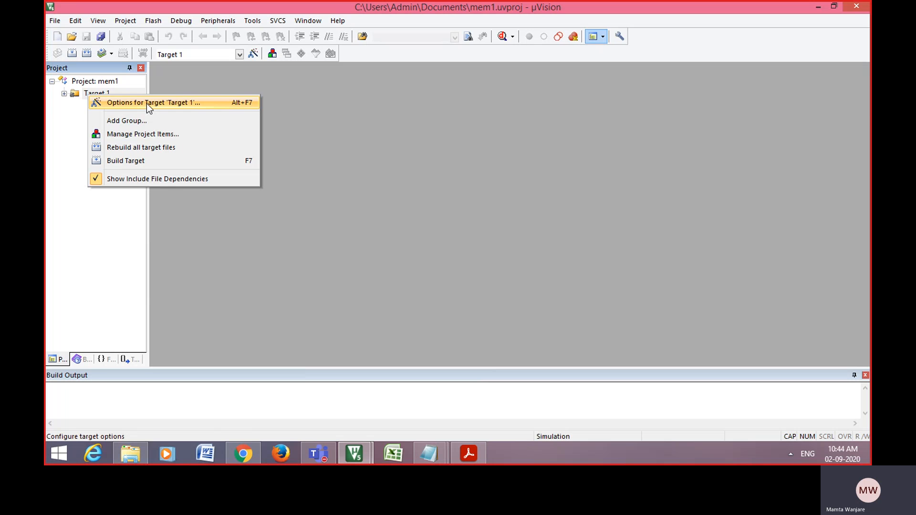
{"action": "left_click", "coordinate": [154, 102]}
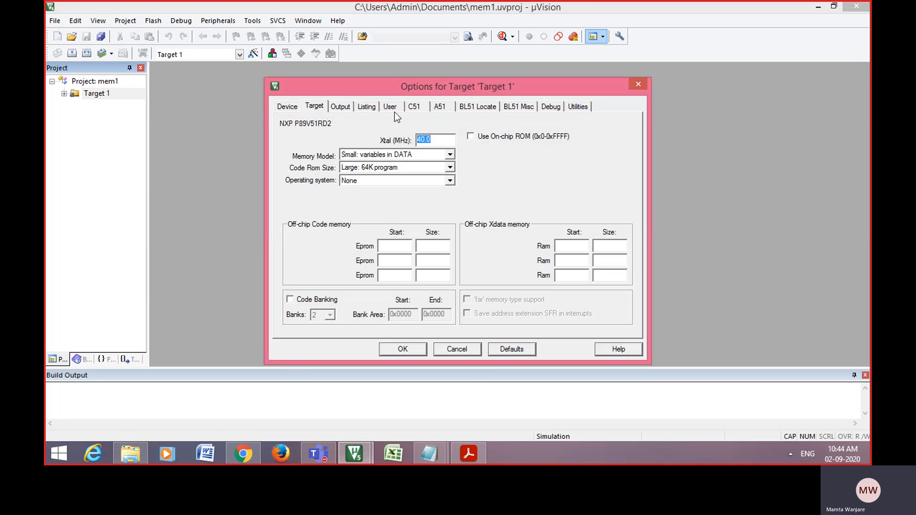
{"action": "mouse_move", "coordinate": [431, 152]}
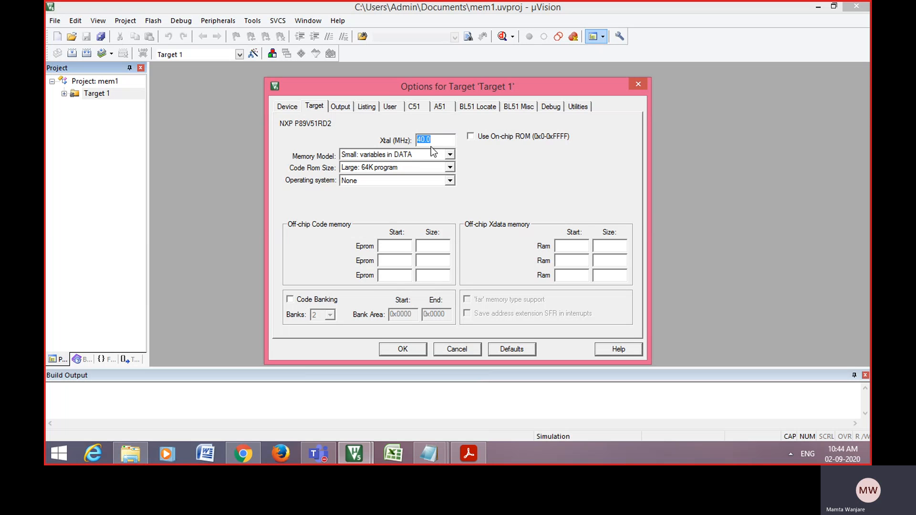
{"action": "type", "text": "11"}
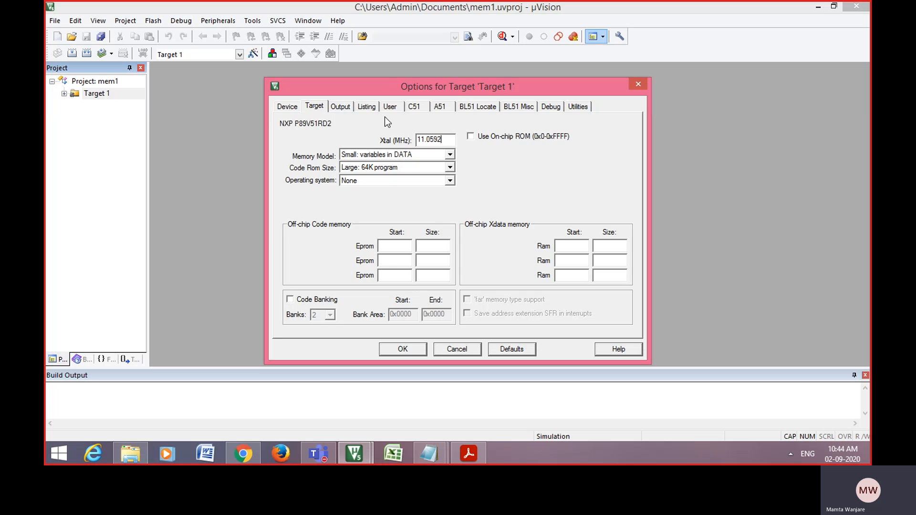
{"action": "left_click", "coordinate": [340, 106]}
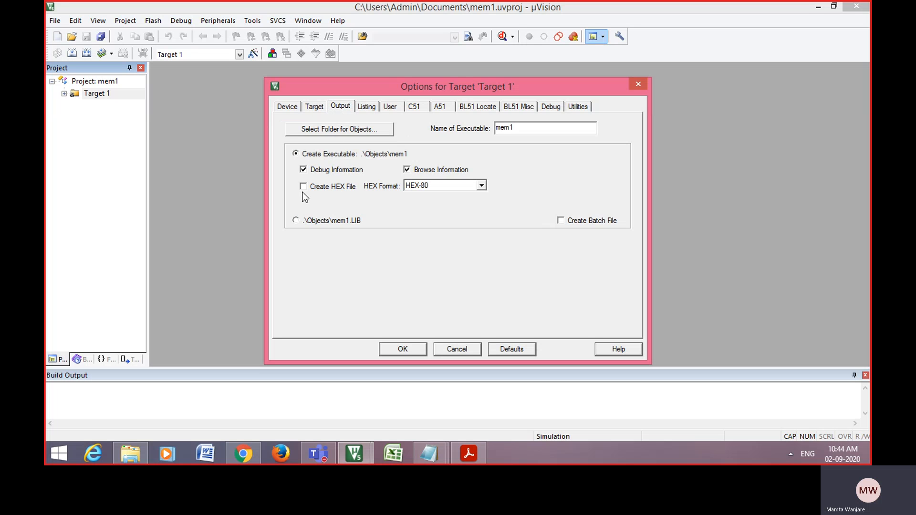
{"action": "left_click", "coordinate": [304, 186]}
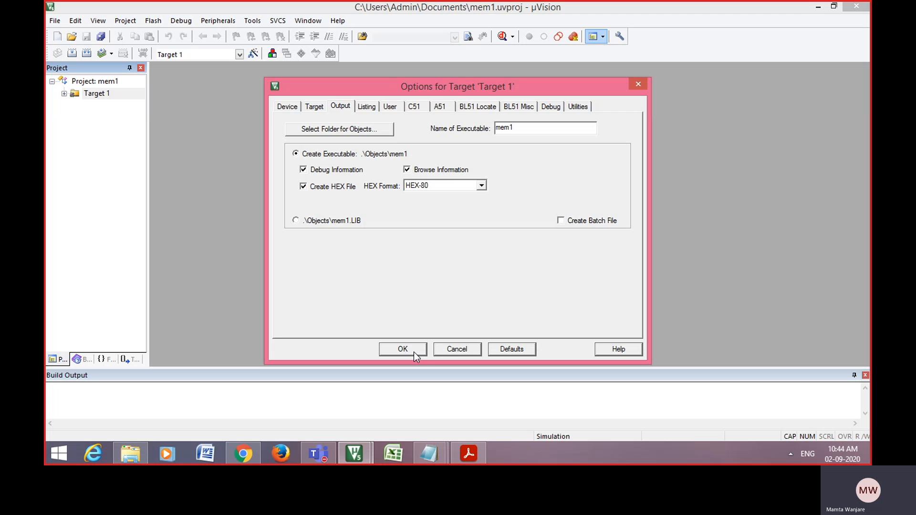
{"action": "left_click", "coordinate": [402, 349]}
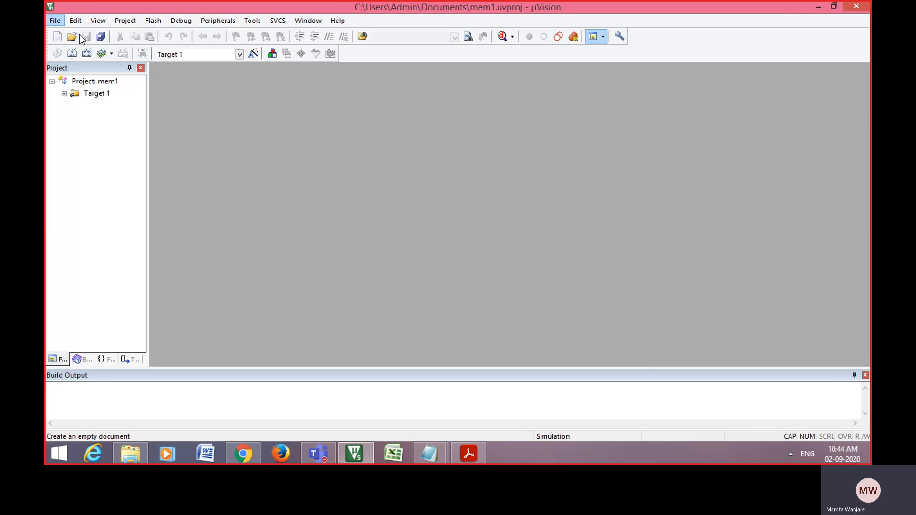
Create a new source file holding the pasted memory-transfer program, moving Notepad aside.
{"action": "left_click", "coordinate": [58, 36]}
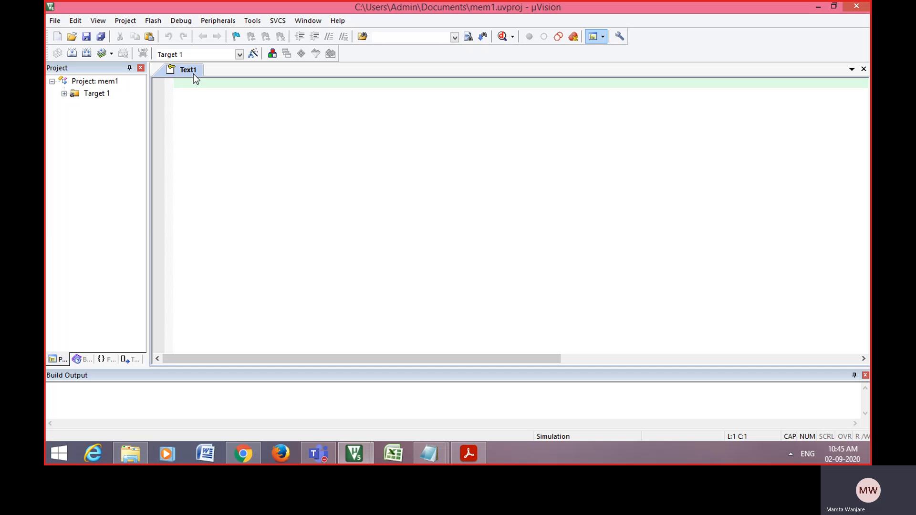
{"action": "mouse_move", "coordinate": [401, 394]}
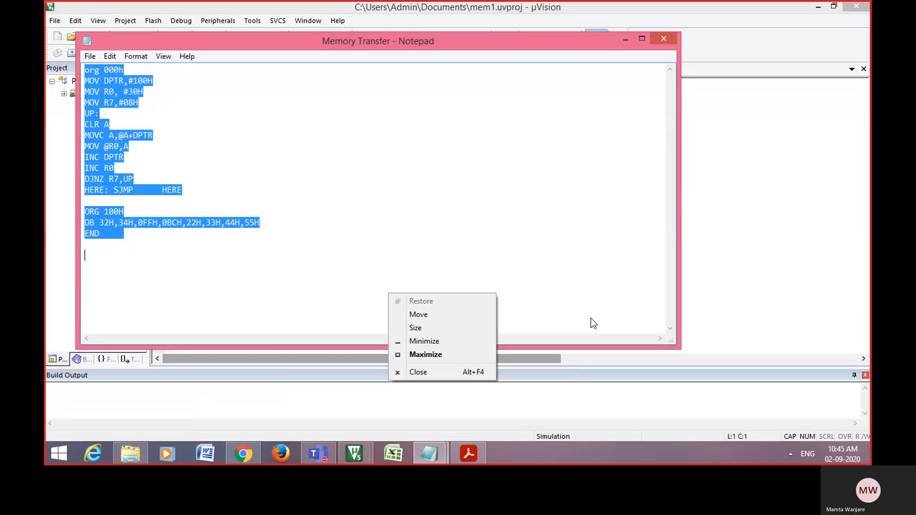
{"action": "left_click", "coordinate": [418, 372]}
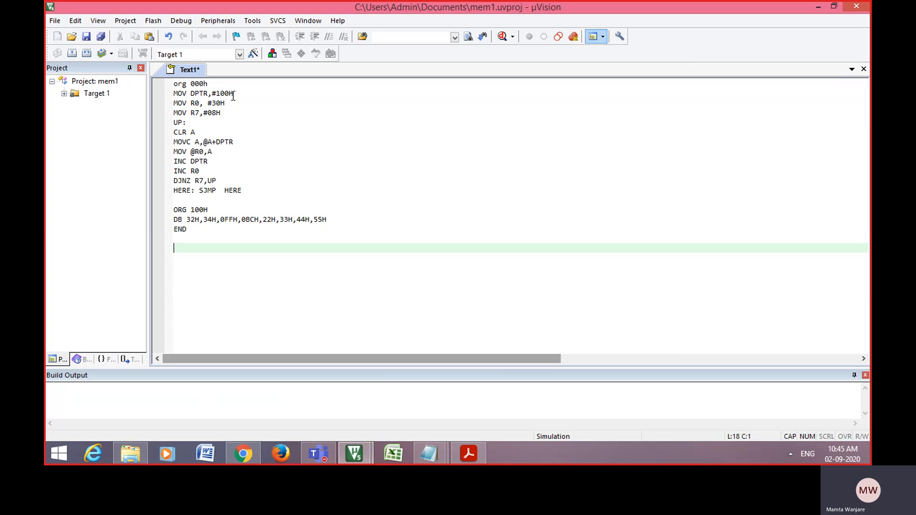
{"action": "mouse_move", "coordinate": [188, 85]}
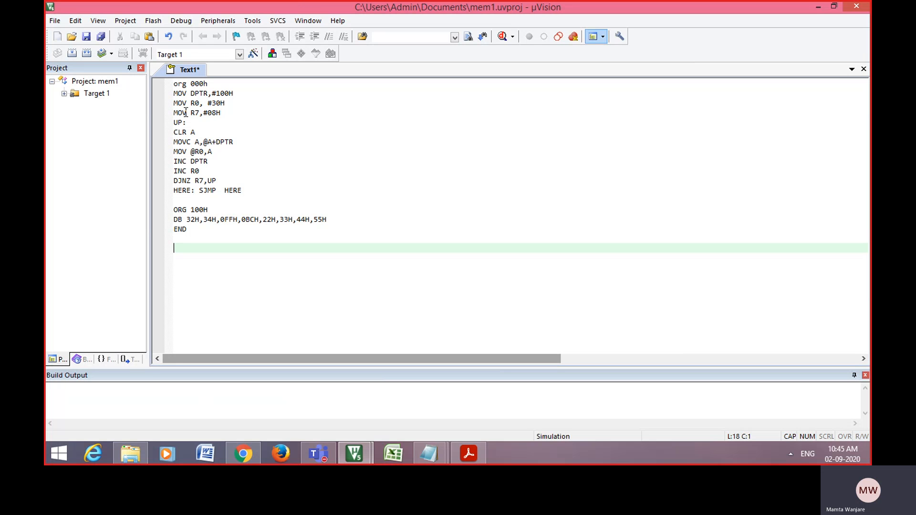
{"action": "mouse_move", "coordinate": [194, 133]}
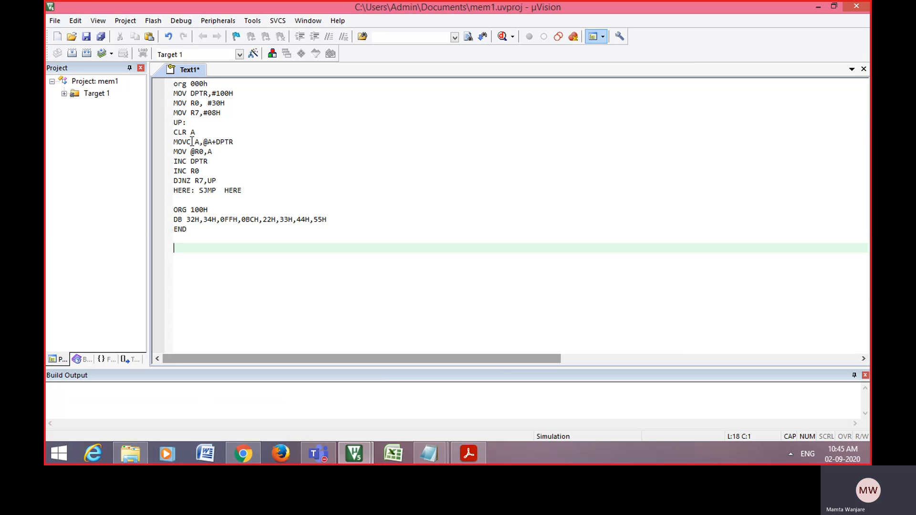
{"action": "mouse_move", "coordinate": [211, 142]}
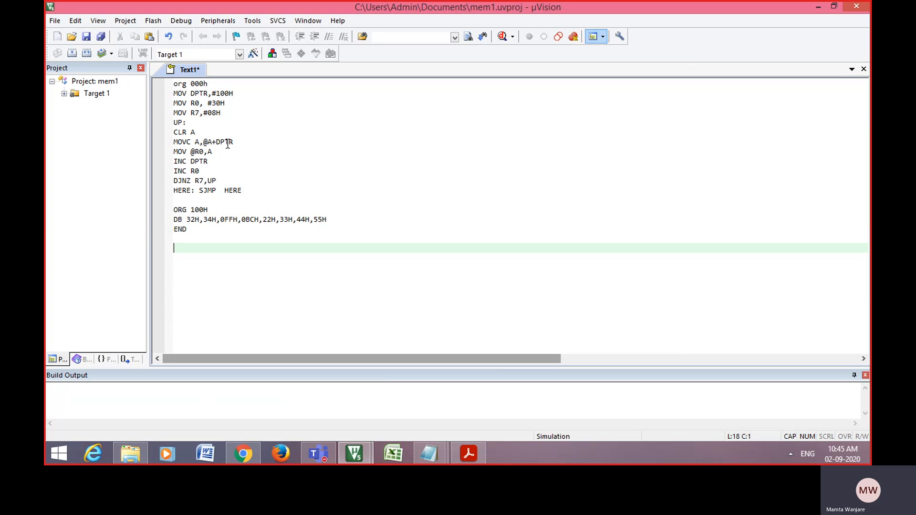
{"action": "mouse_move", "coordinate": [214, 129]}
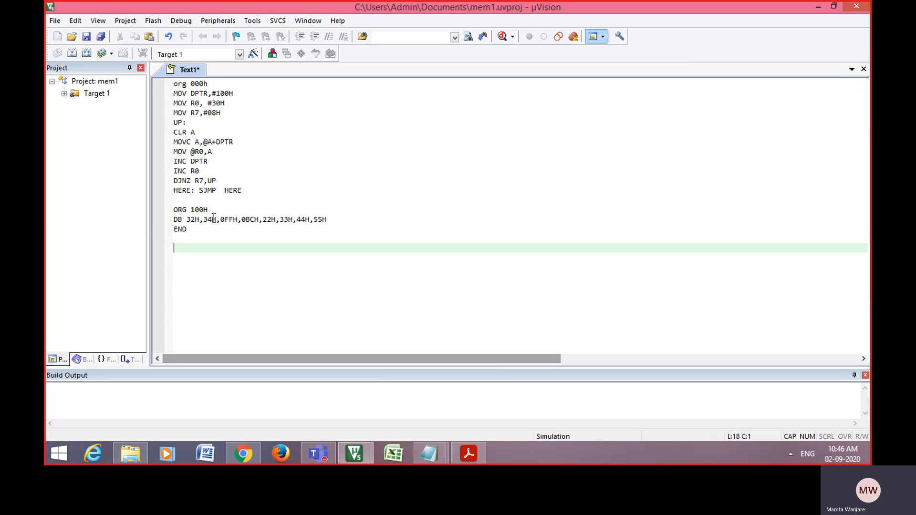
{"action": "mouse_move", "coordinate": [245, 219]}
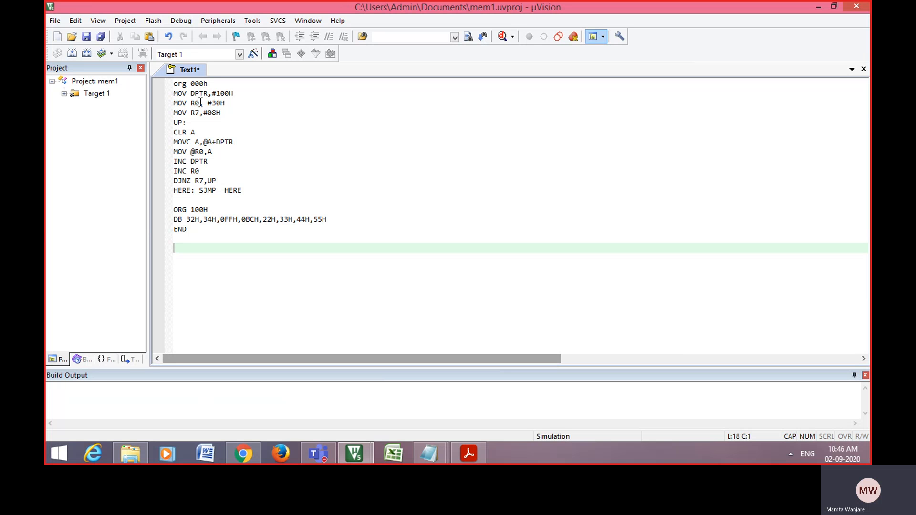
{"action": "mouse_move", "coordinate": [208, 142]}
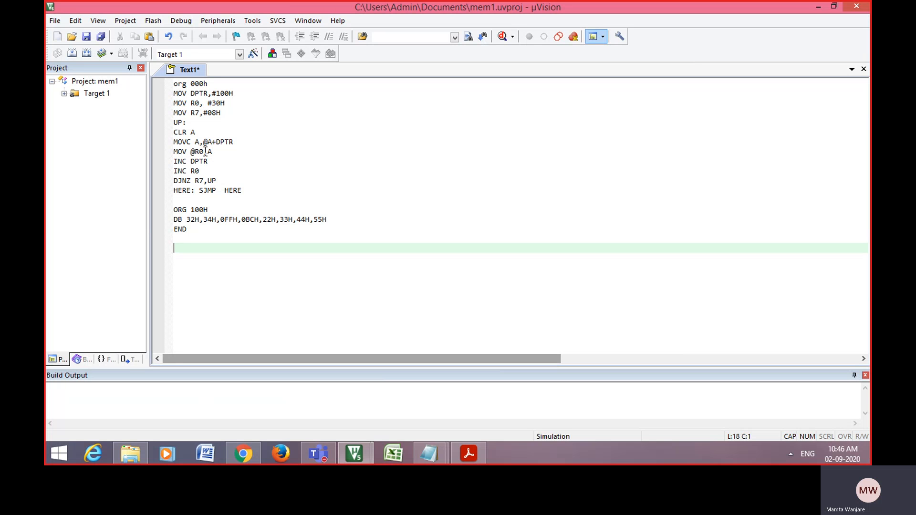
{"action": "mouse_move", "coordinate": [205, 144]}
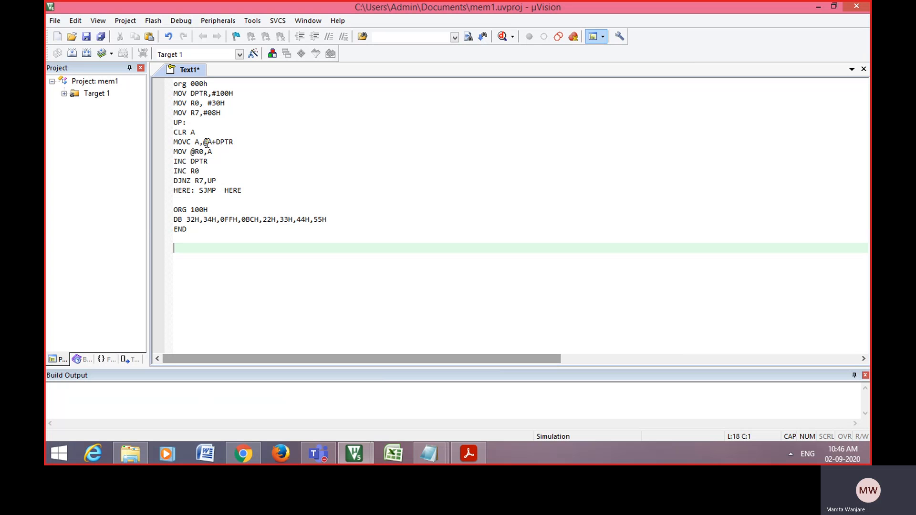
{"action": "mouse_move", "coordinate": [198, 166]}
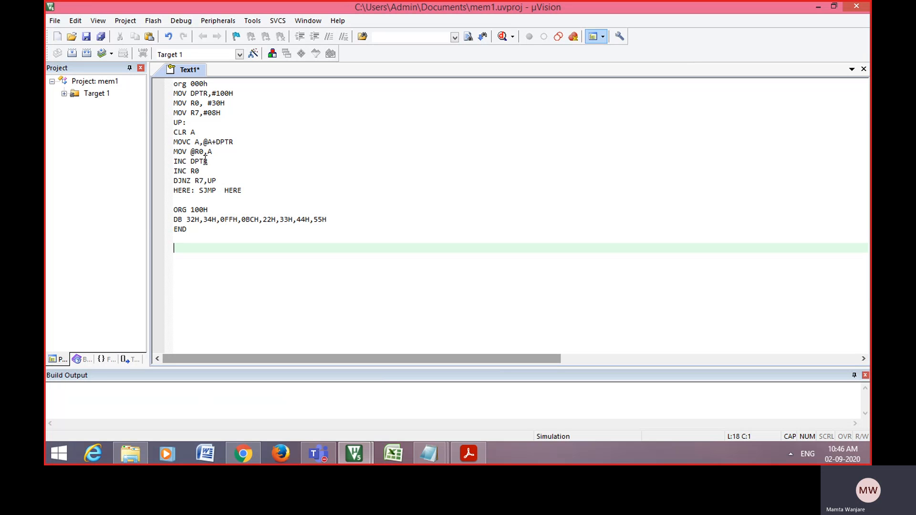
{"action": "mouse_move", "coordinate": [195, 221]}
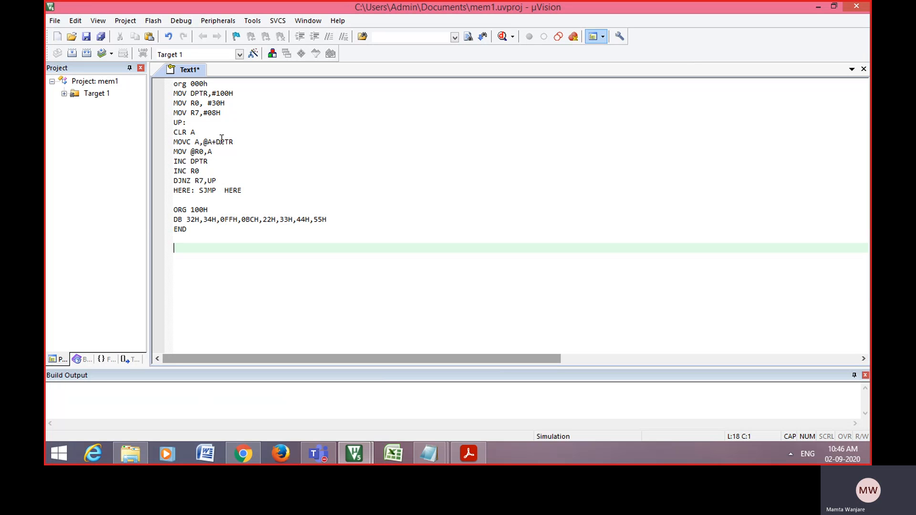
{"action": "mouse_move", "coordinate": [192, 134]}
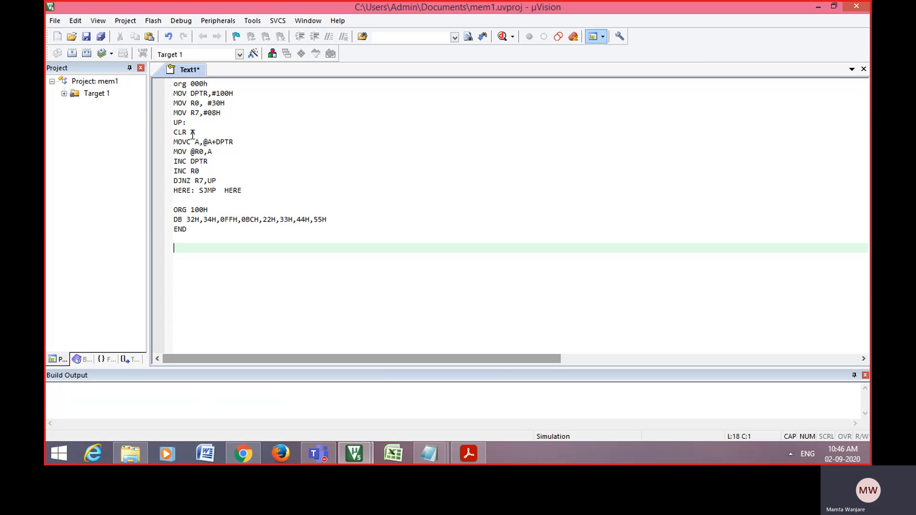
{"action": "mouse_move", "coordinate": [201, 143]}
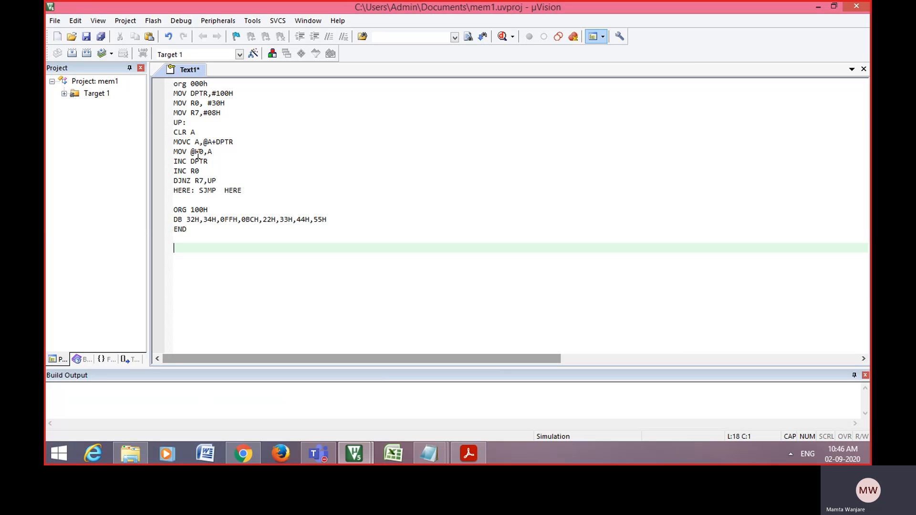
{"action": "mouse_move", "coordinate": [218, 149]}
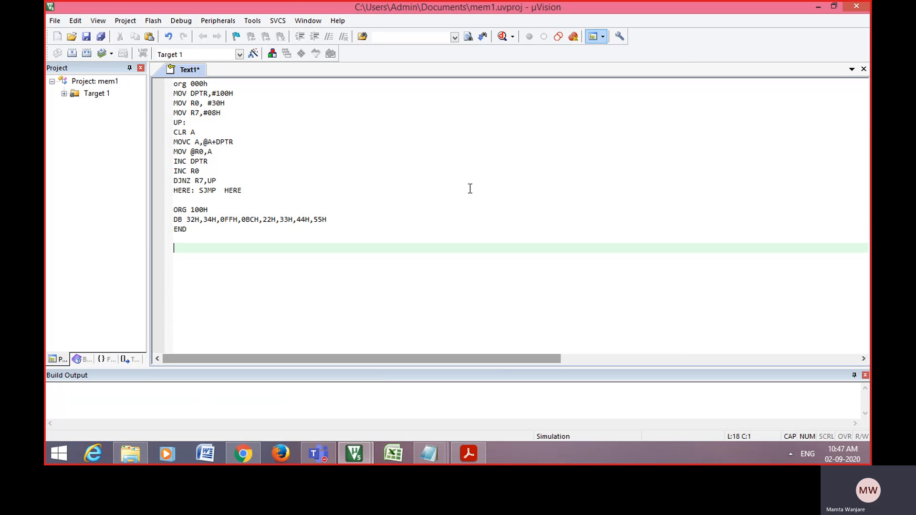
{"action": "mouse_move", "coordinate": [180, 171]}
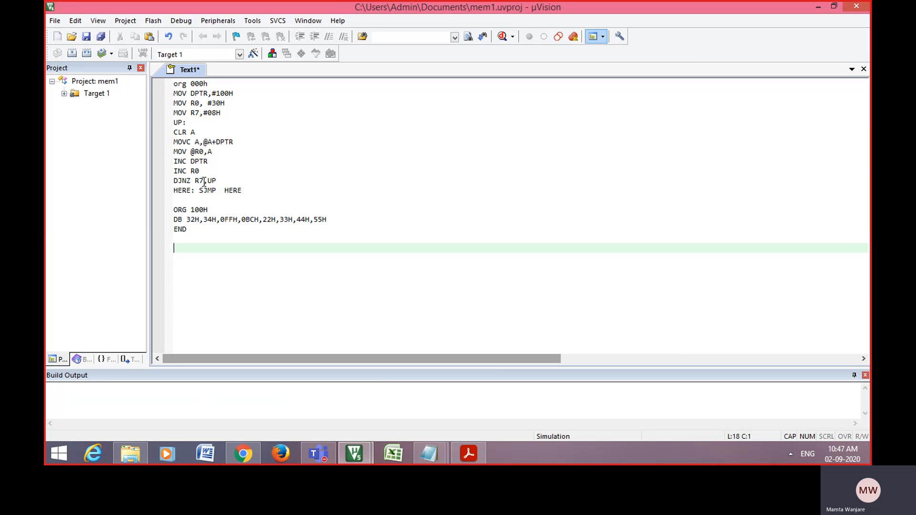
{"action": "mouse_move", "coordinate": [319, 226]}
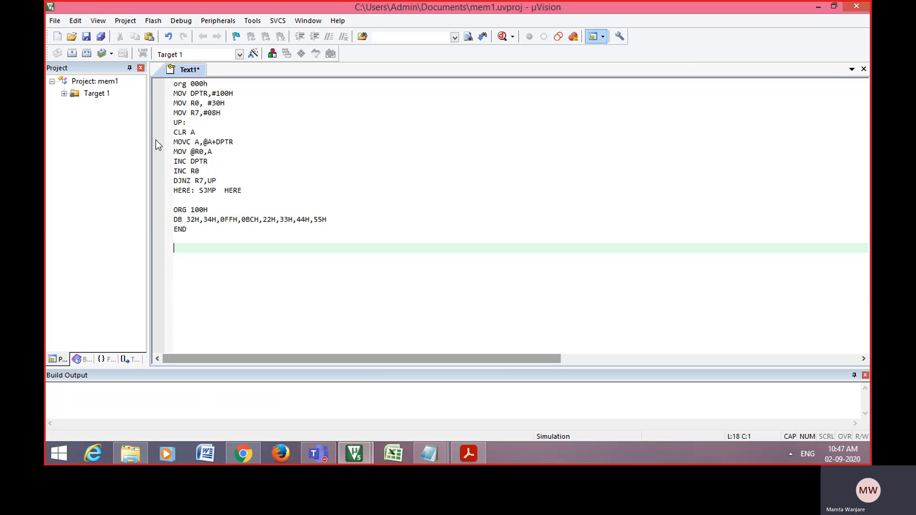
{"action": "mouse_move", "coordinate": [311, 215]}
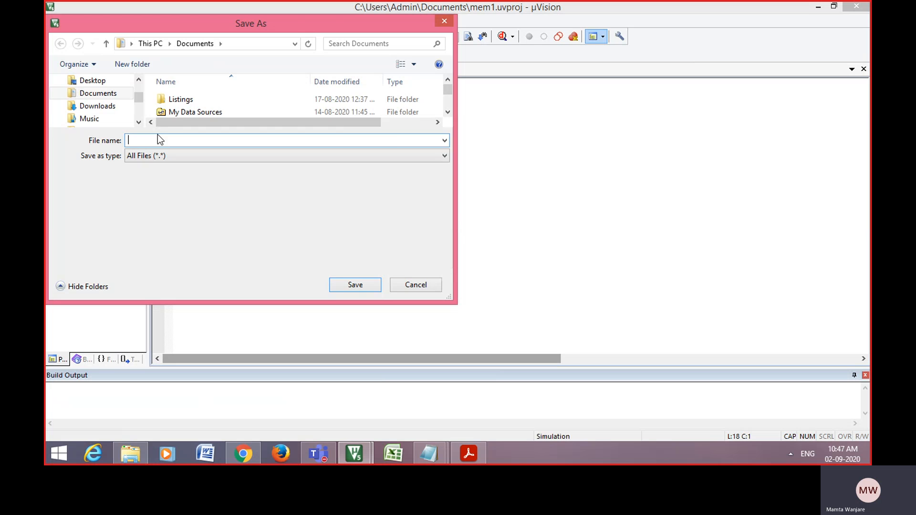
{"action": "mouse_move", "coordinate": [195, 112]}
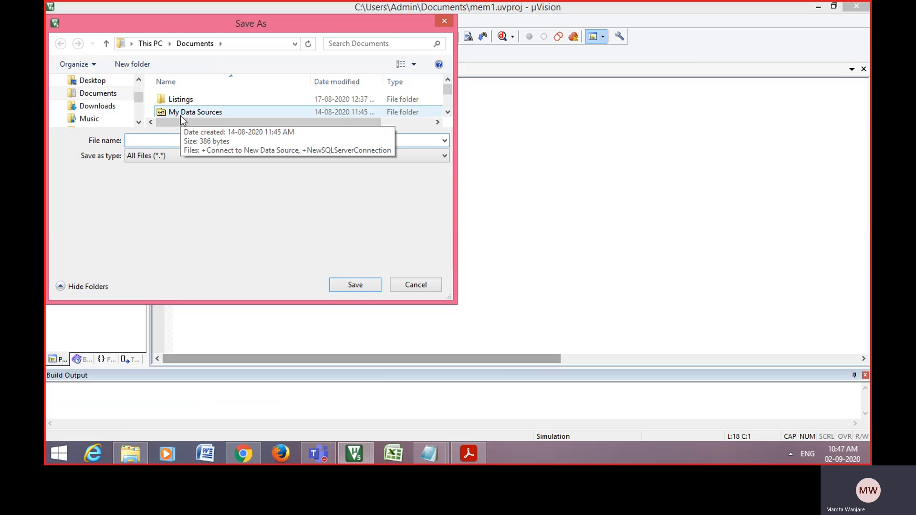
Save the assembly program as mem.asm in Documents.
{"action": "type", "text": "MEM"}
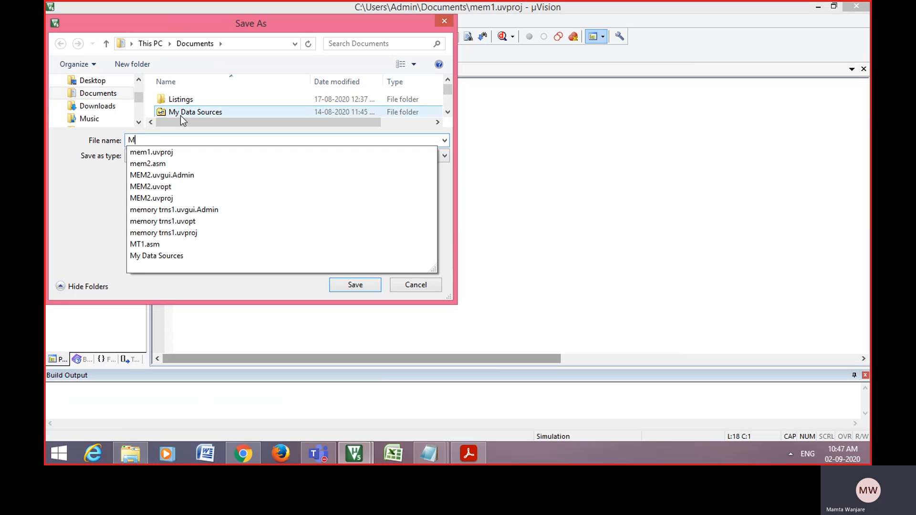
{"action": "type", "text": "em.asm"}
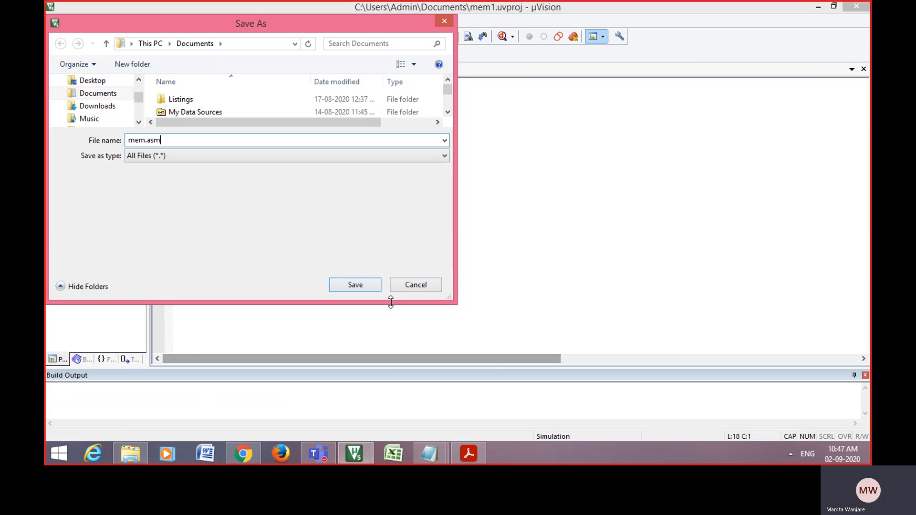
{"action": "left_click", "coordinate": [355, 285]}
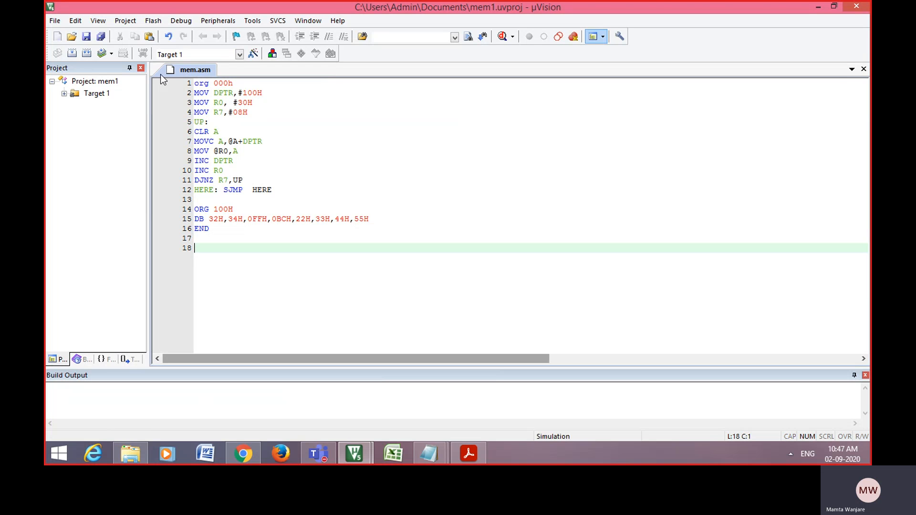
{"action": "mouse_move", "coordinate": [64, 101]}
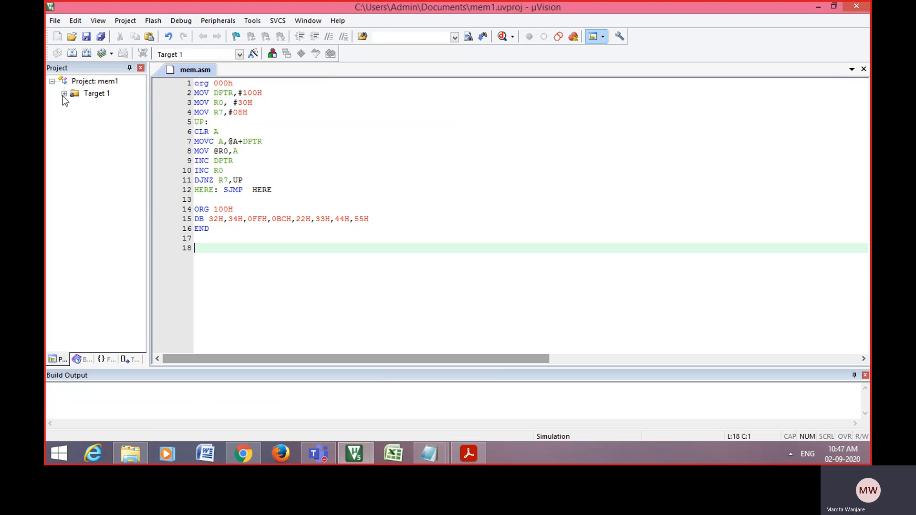
Expand Target 1 and bring up Source Group 1's file-management actions.
{"action": "left_click", "coordinate": [64, 93]}
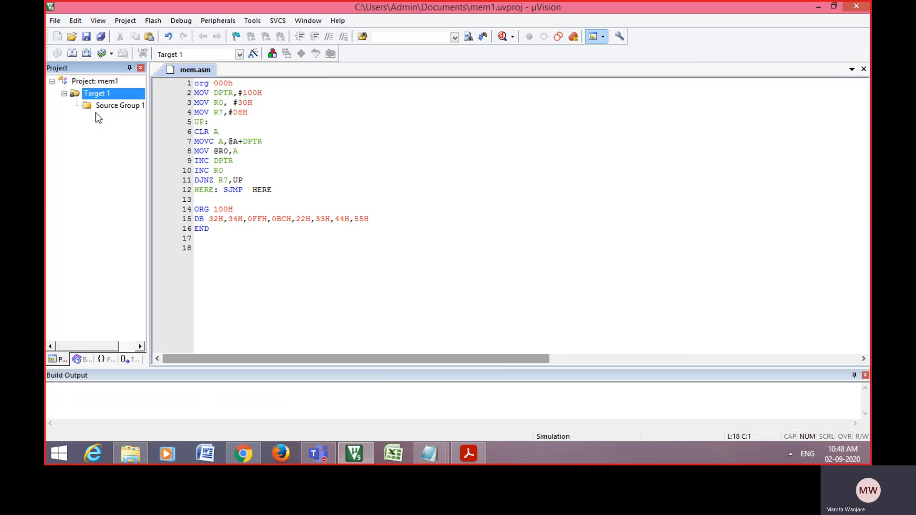
{"action": "mouse_move", "coordinate": [153, 130]}
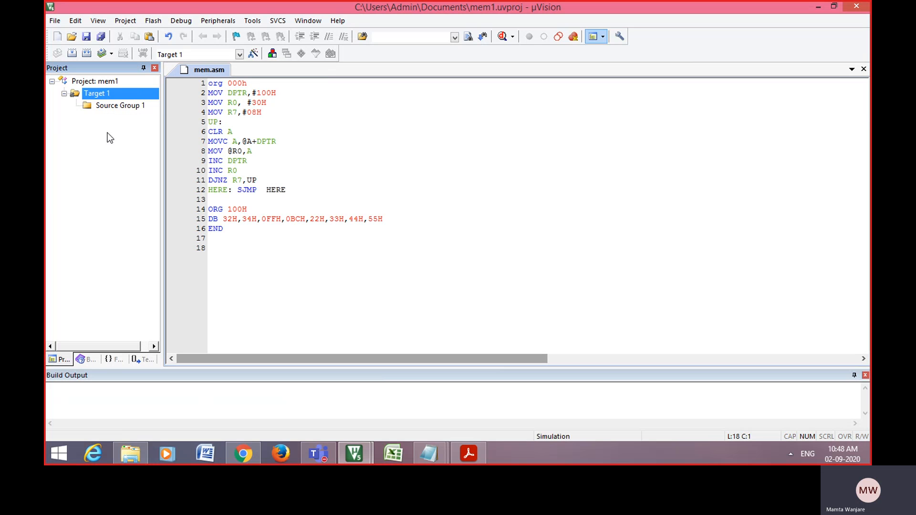
{"action": "mouse_move", "coordinate": [109, 109]}
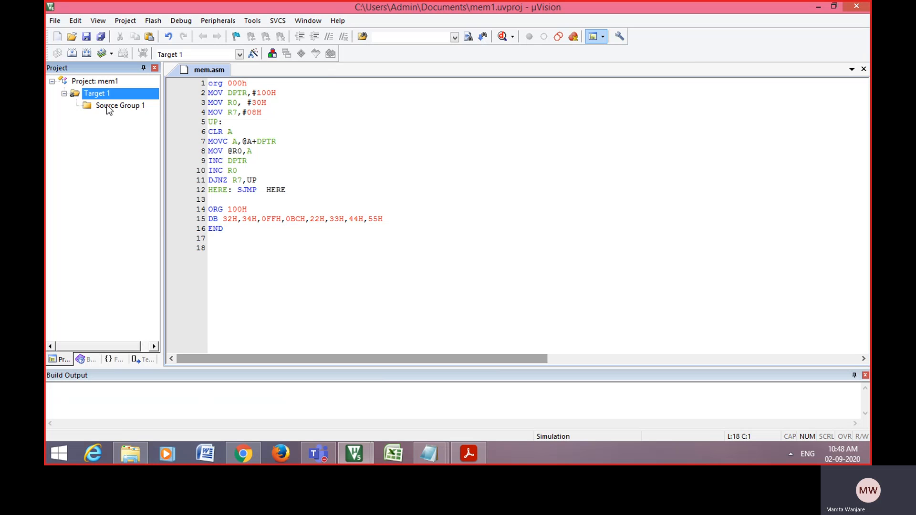
{"action": "right_click", "coordinate": [120, 105]}
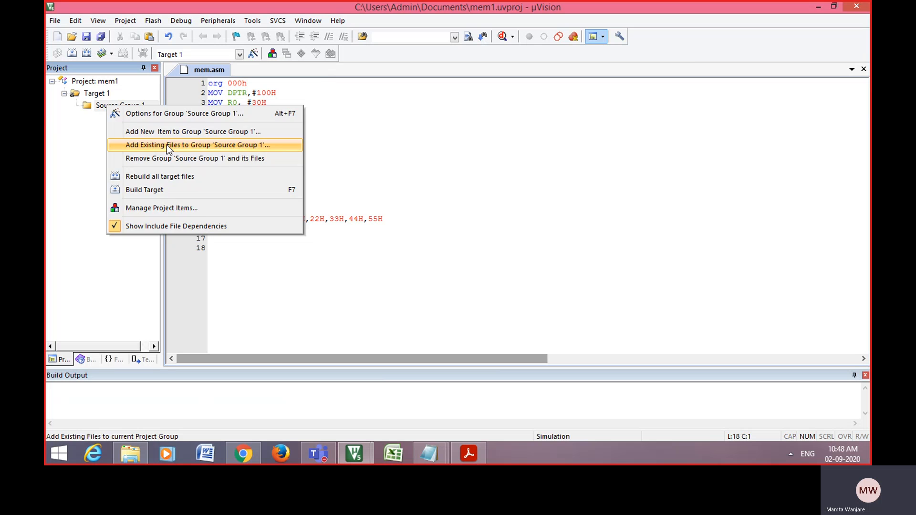
Add mem.asm to Source Group 1 and expand the group to show it.
{"action": "left_click", "coordinate": [197, 145]}
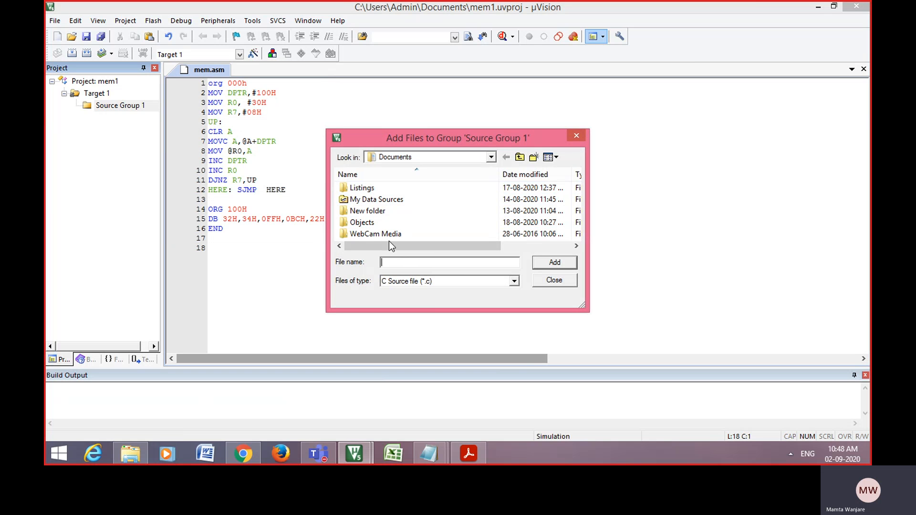
{"action": "mouse_move", "coordinate": [163, 80]}
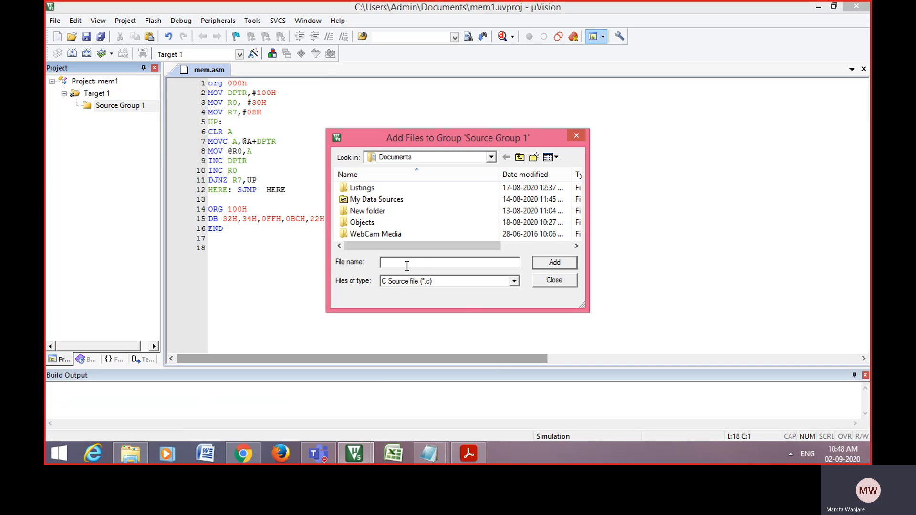
{"action": "type", "text": "me"}
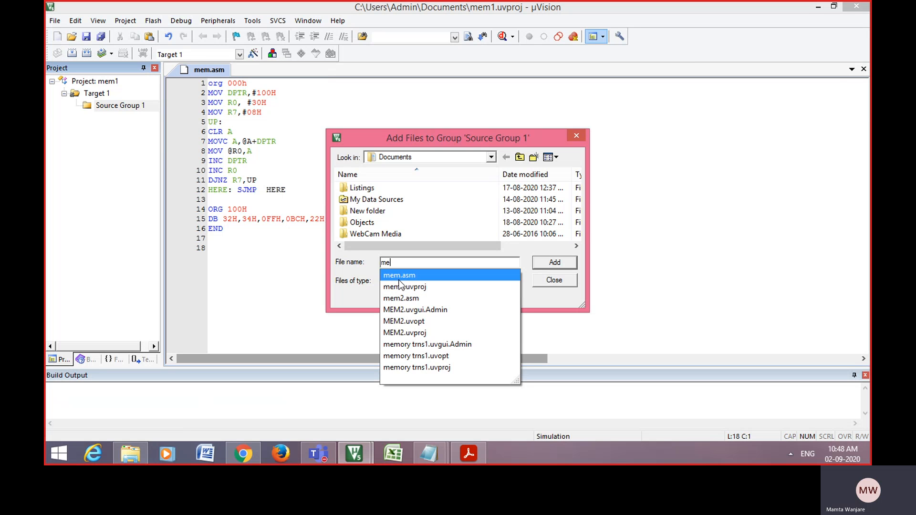
{"action": "left_click", "coordinate": [399, 274]}
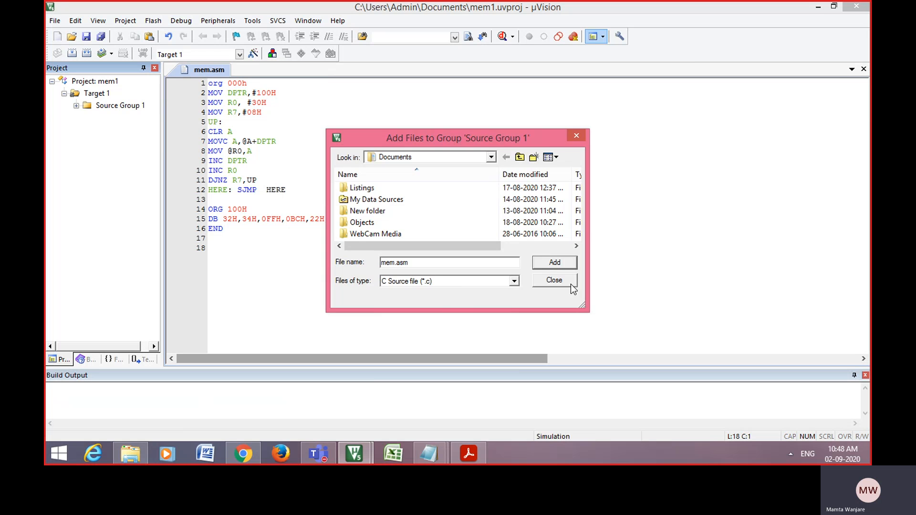
{"action": "left_click", "coordinate": [553, 280]}
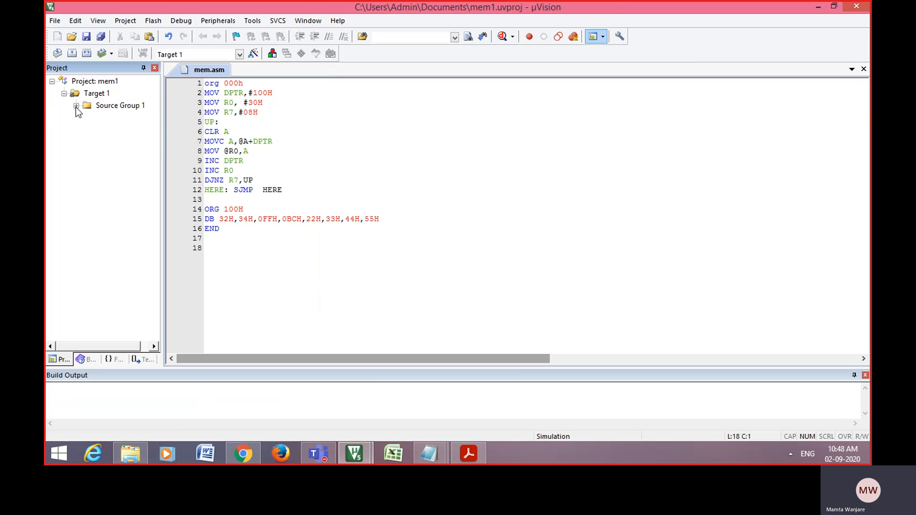
{"action": "left_click", "coordinate": [76, 106]}
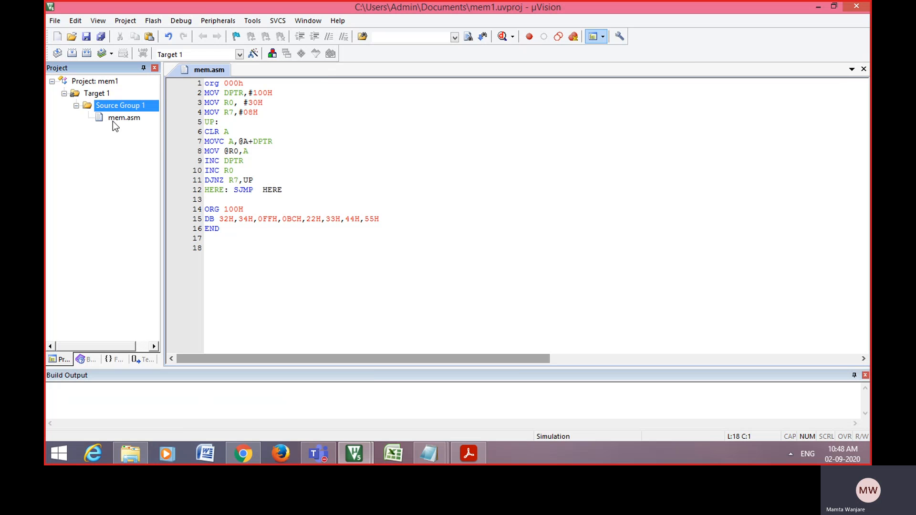
{"action": "mouse_move", "coordinate": [124, 117]}
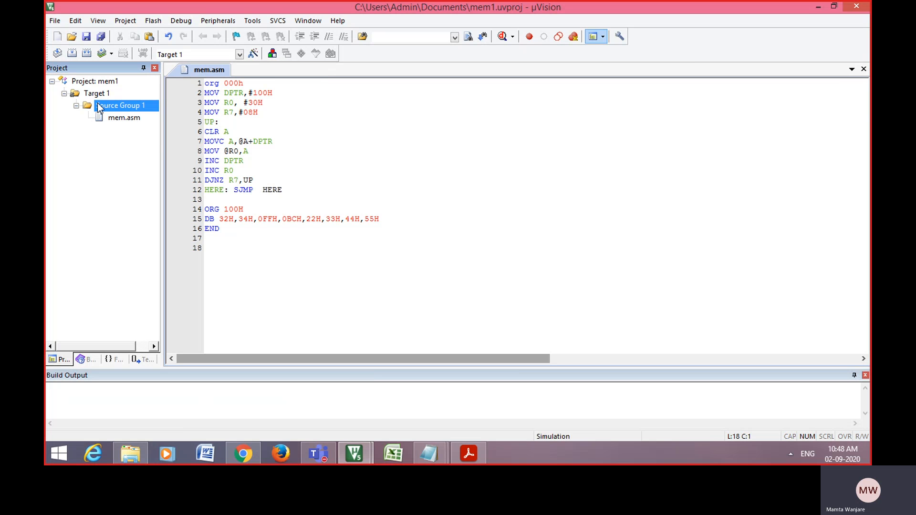
{"action": "mouse_move", "coordinate": [123, 117]}
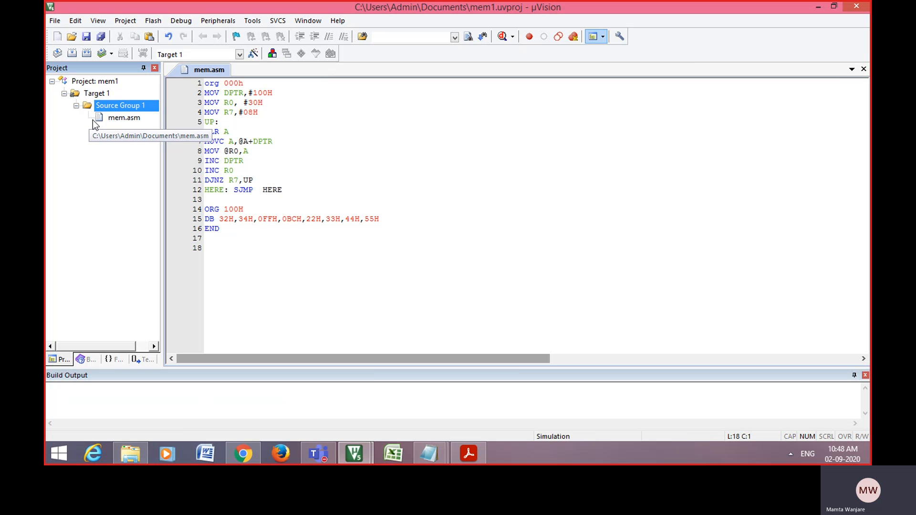
{"action": "mouse_move", "coordinate": [80, 131]}
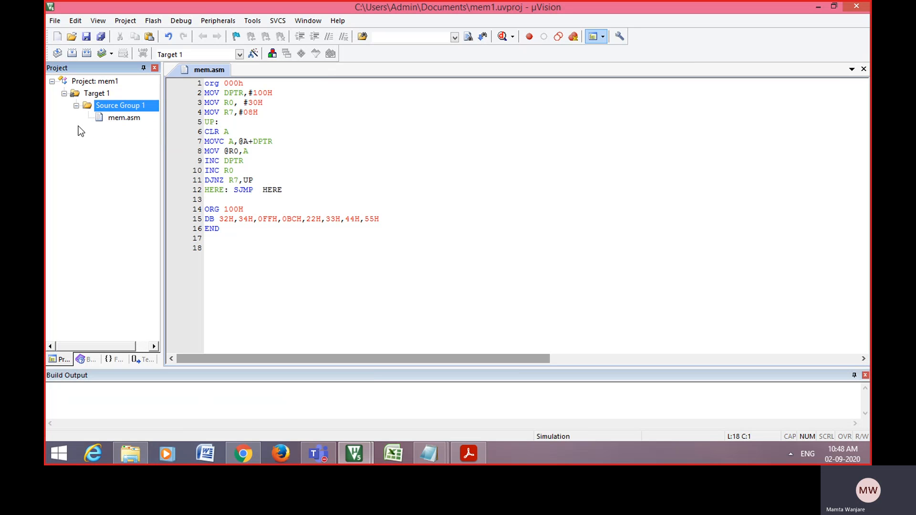
{"action": "mouse_move", "coordinate": [114, 121]}
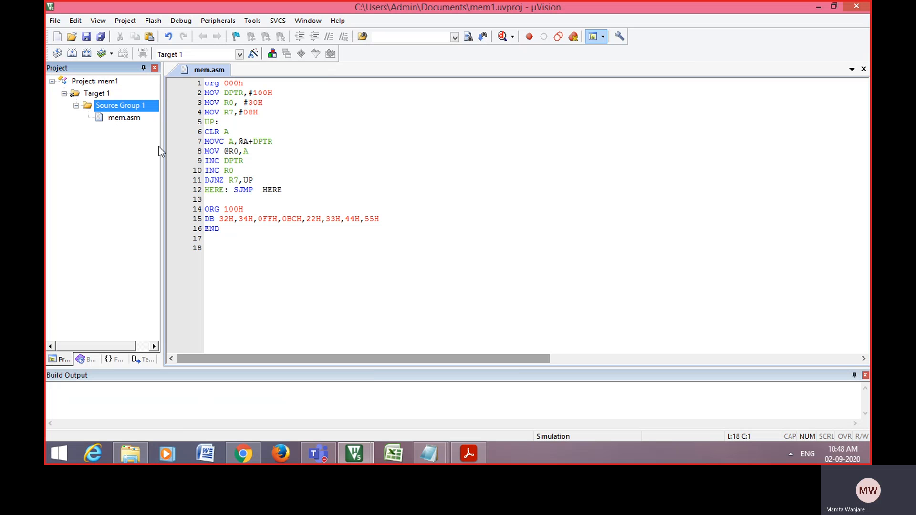
{"action": "mouse_move", "coordinate": [54, 20]}
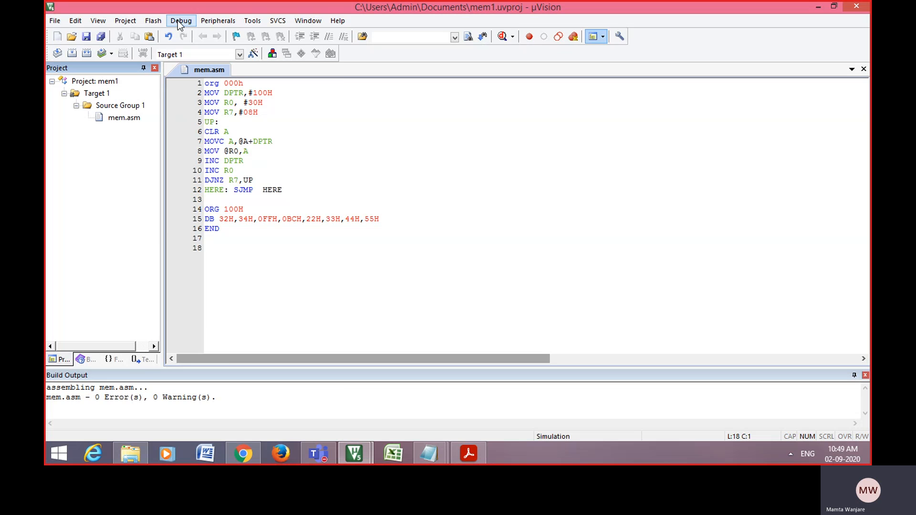
Translate mem.asm from the Project menu, building with 0 errors and 0 warnings.
{"action": "left_click", "coordinate": [125, 21]}
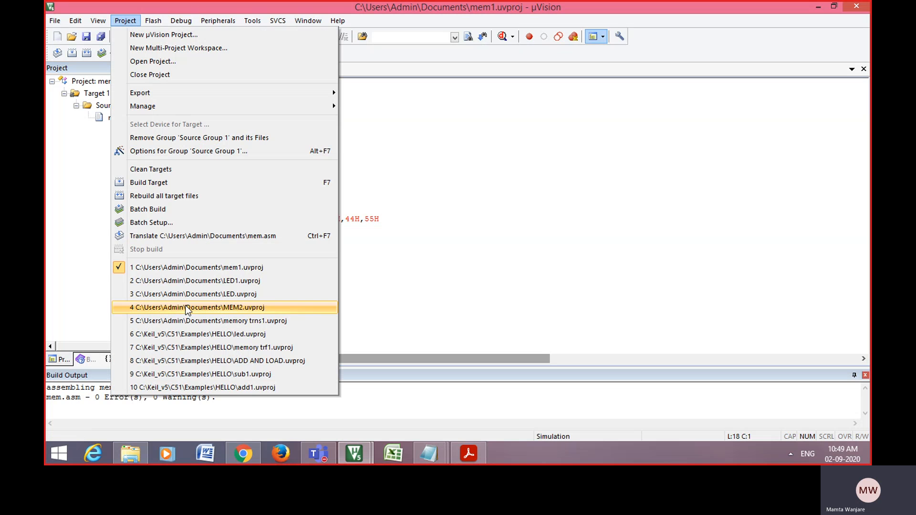
{"action": "mouse_move", "coordinate": [149, 182]}
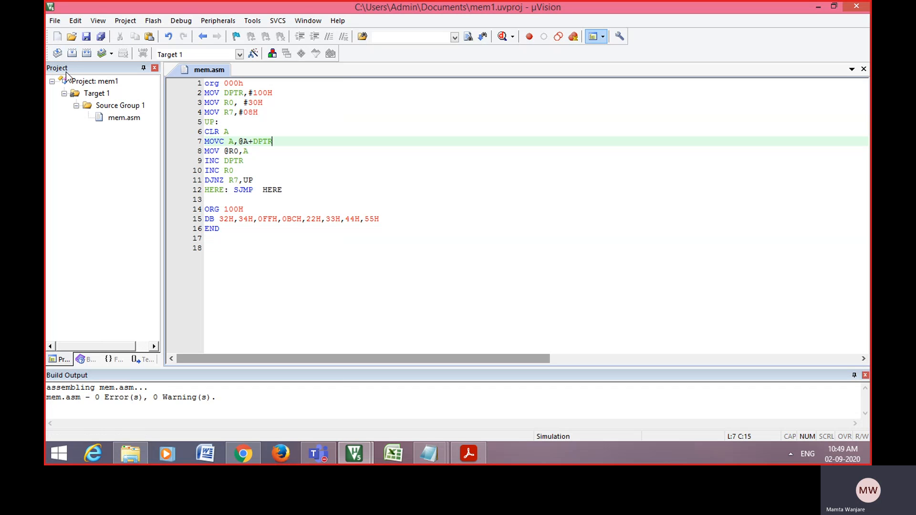
{"action": "mouse_move", "coordinate": [57, 53]}
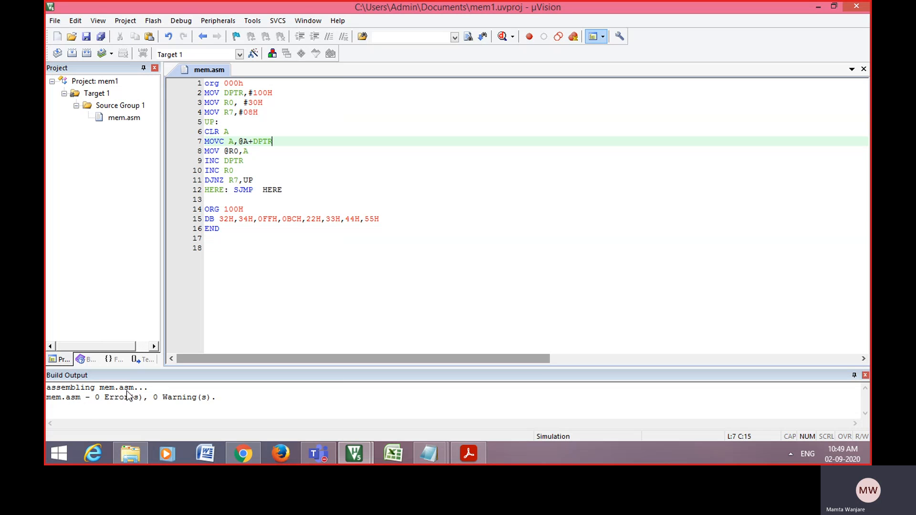
{"action": "mouse_move", "coordinate": [150, 409]}
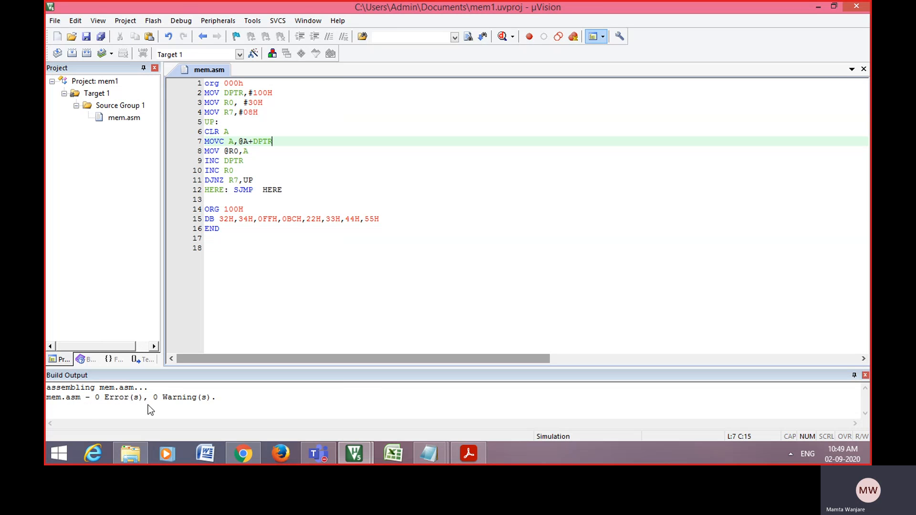
{"action": "mouse_move", "coordinate": [200, 411]}
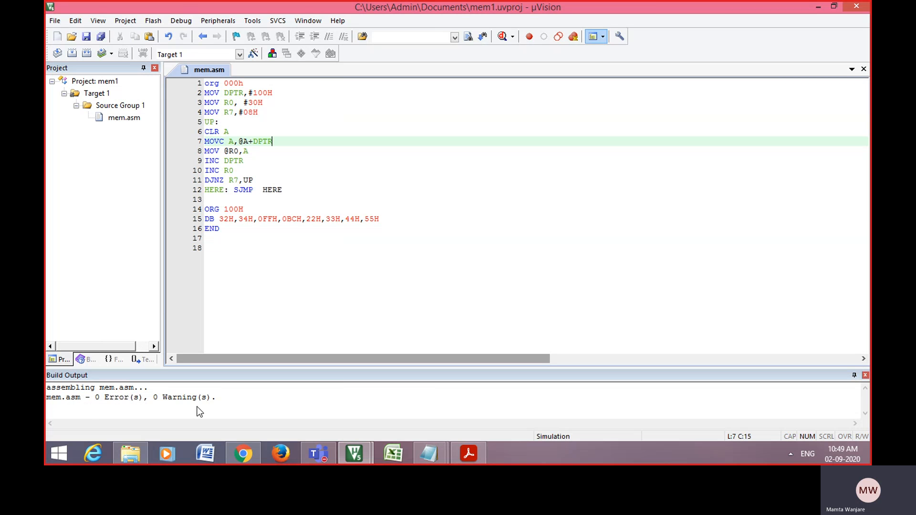
{"action": "mouse_move", "coordinate": [119, 100]}
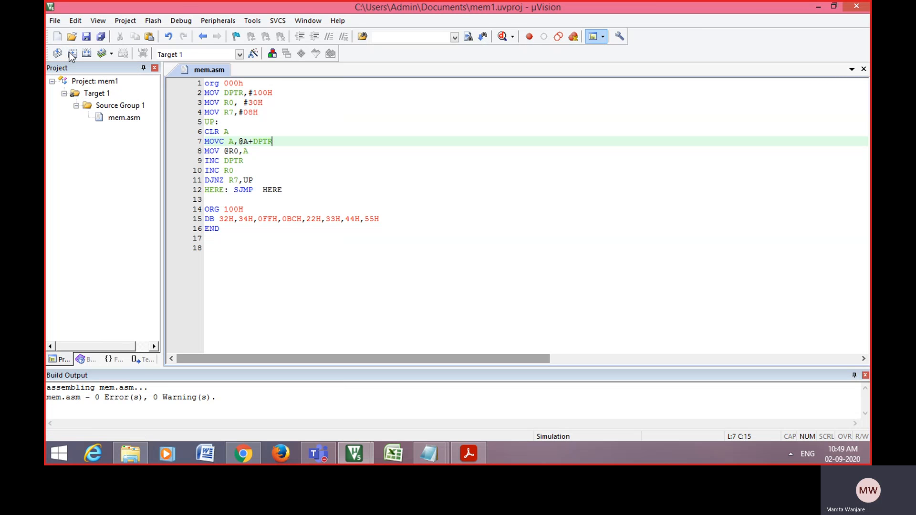
Build the mem1 target into a HEX file with 0 errors, then run a batch build.
{"action": "left_click", "coordinate": [72, 53]}
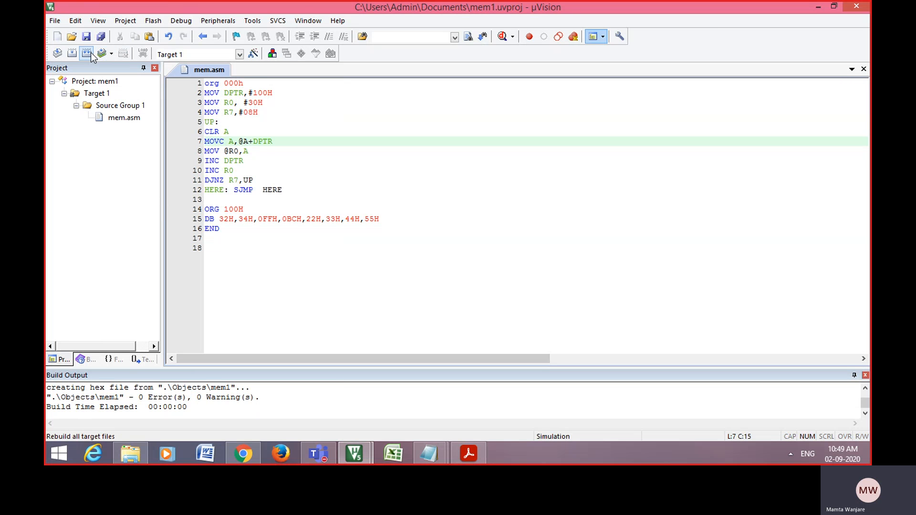
{"action": "left_click", "coordinate": [110, 53]}
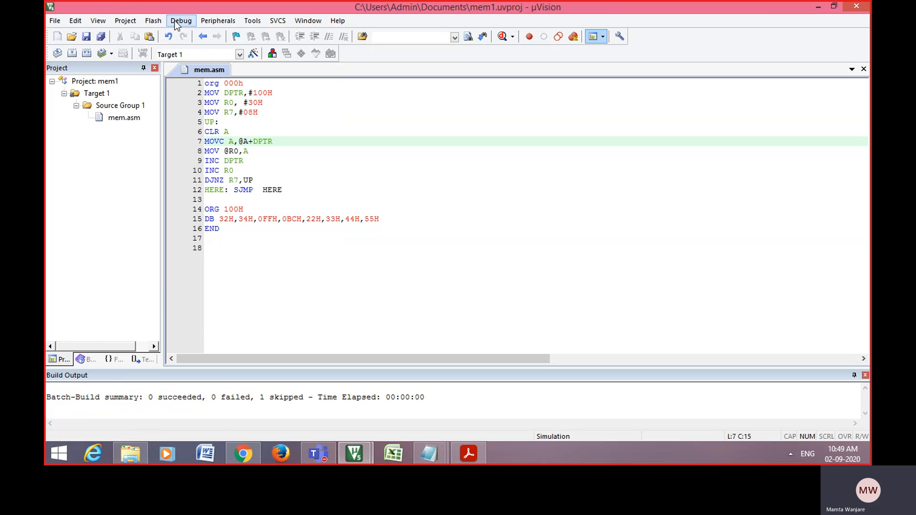
Start a simulator debug session on mem1, halting at MOV DPTR with registers zeroed.
{"action": "left_click", "coordinate": [180, 20]}
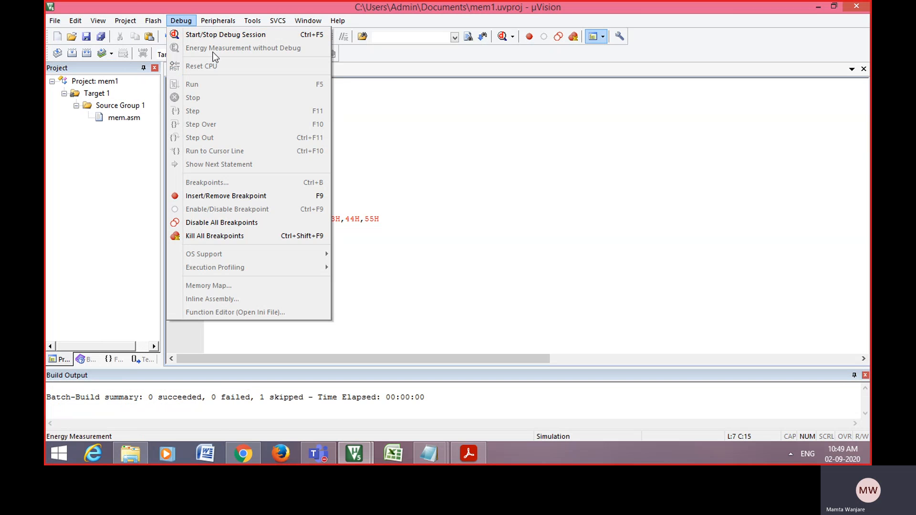
{"action": "mouse_move", "coordinate": [194, 23]}
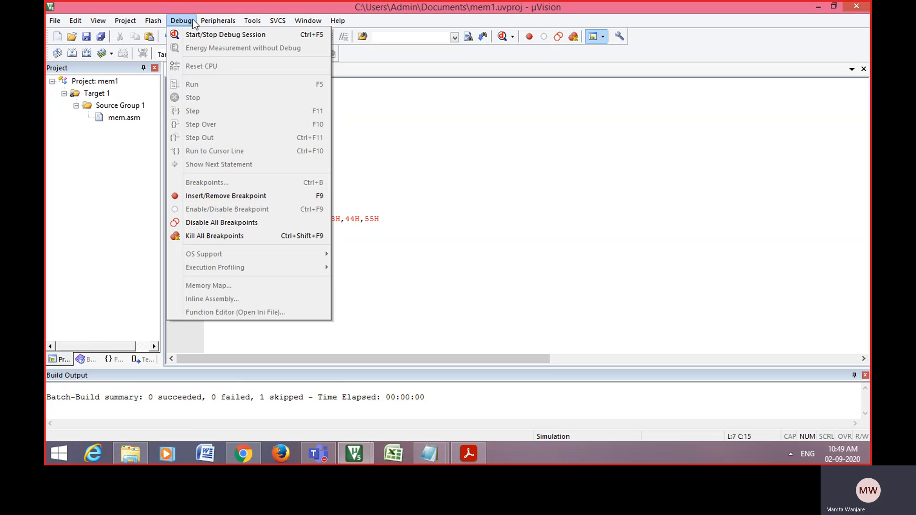
{"action": "left_click", "coordinate": [182, 21]}
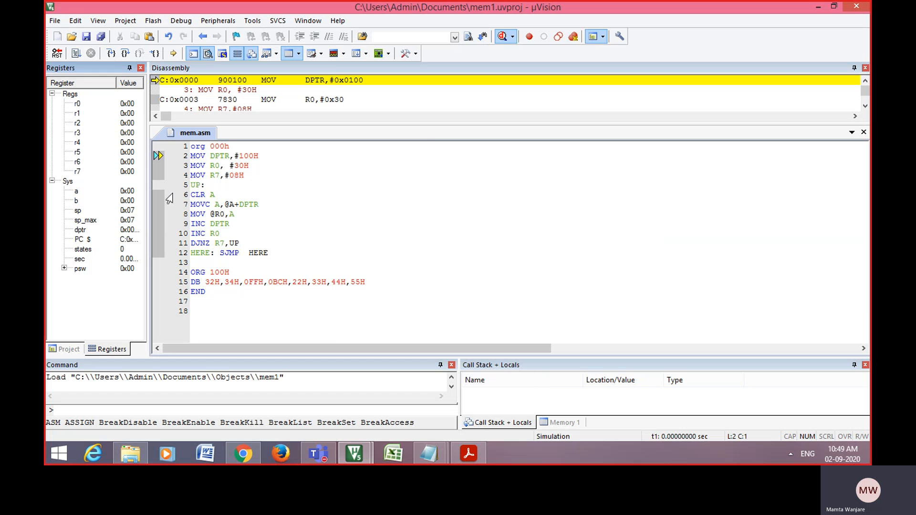
{"action": "mouse_move", "coordinate": [364, 321]}
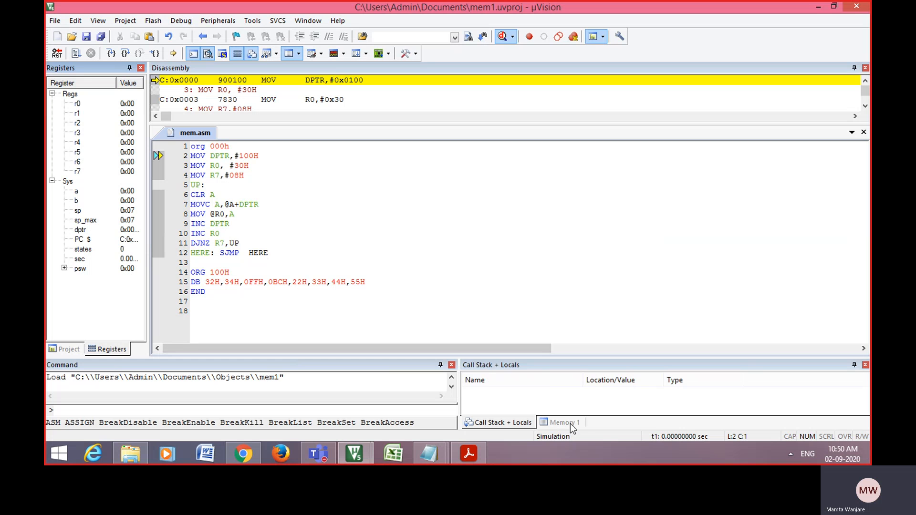
Show code address 100h in Memory 1, reading 32 34 FF BC 22 33 44 55.
{"action": "left_click", "coordinate": [564, 422]}
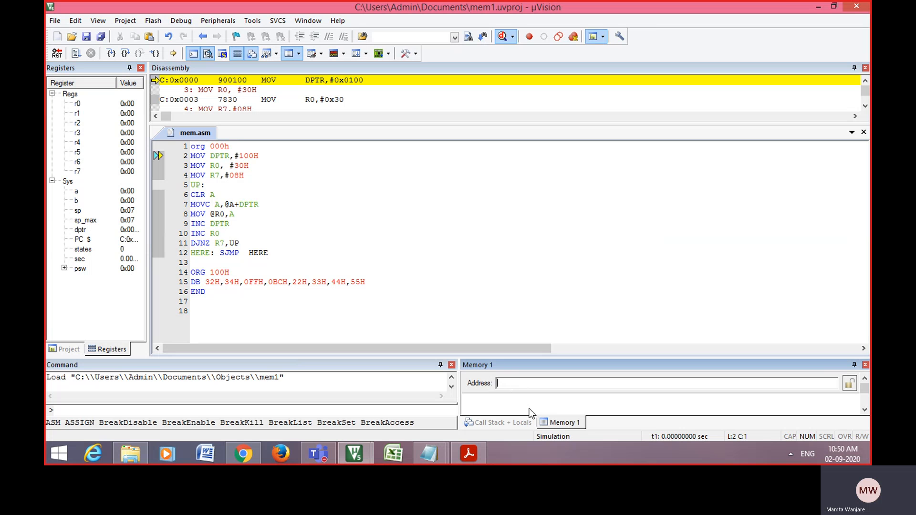
{"action": "type", "text": "100h"}
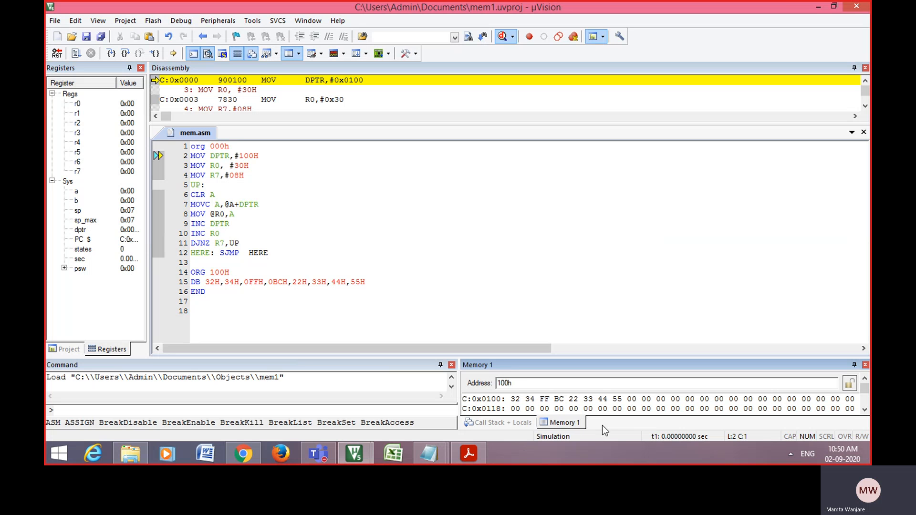
{"action": "mouse_move", "coordinate": [107, 205]}
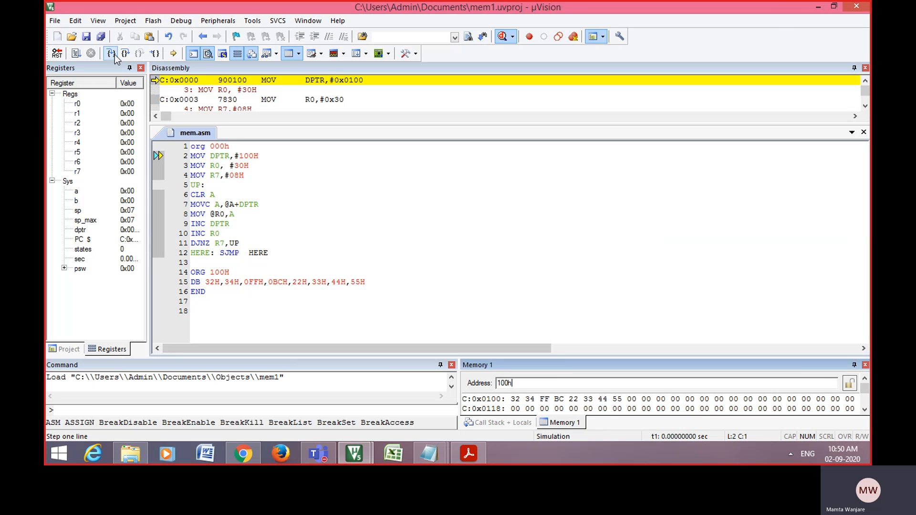
{"action": "mouse_move", "coordinate": [111, 53]}
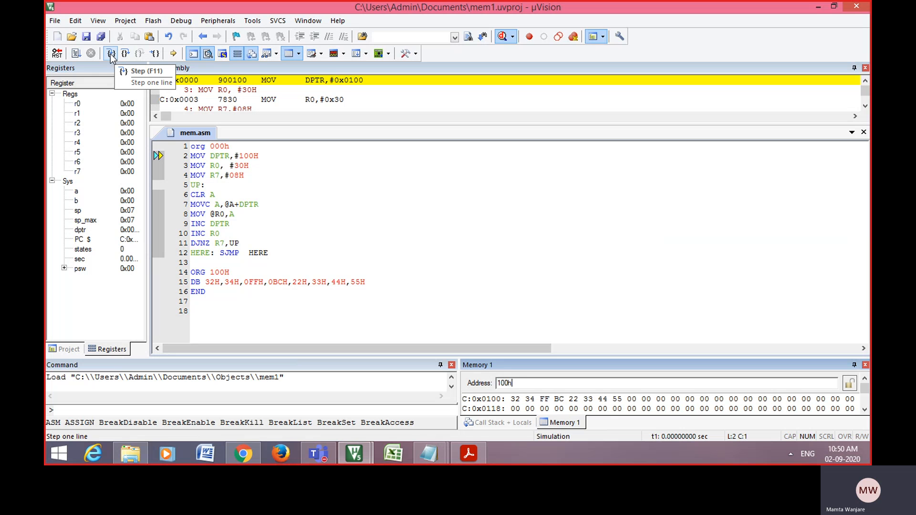
{"action": "mouse_move", "coordinate": [115, 60]}
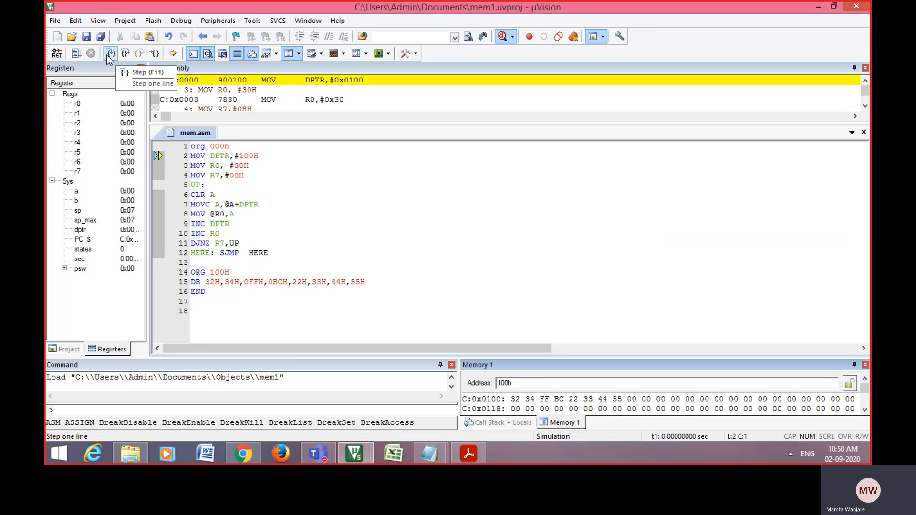
Step through MOV DPTR,#100H, R0=30H, R7=08H, CLR A and MOVC so A holds 32h.
{"action": "left_click", "coordinate": [110, 53]}
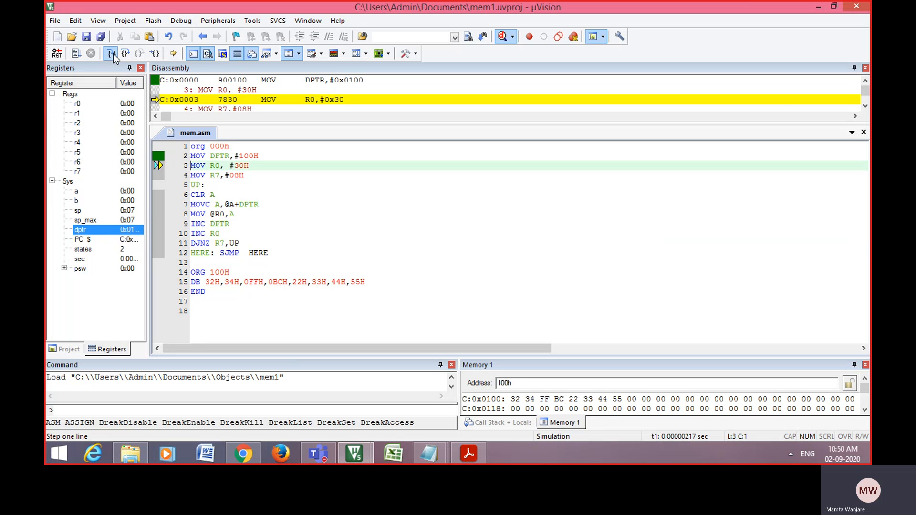
{"action": "left_click", "coordinate": [110, 53]}
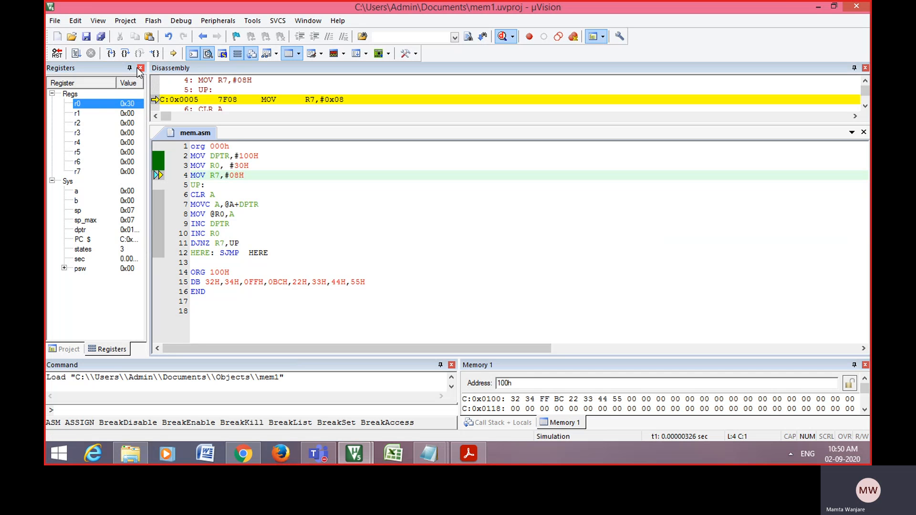
{"action": "left_click", "coordinate": [110, 53]}
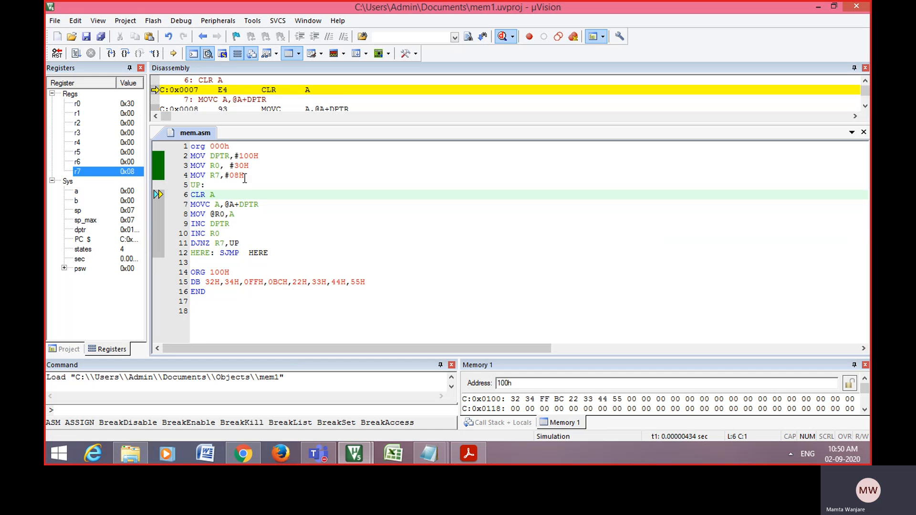
{"action": "mouse_move", "coordinate": [177, 95]}
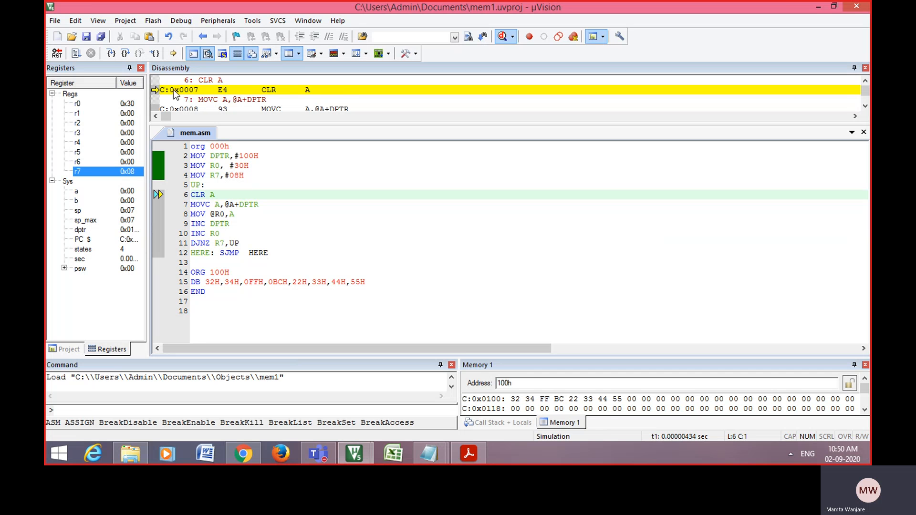
{"action": "left_click", "coordinate": [110, 53]}
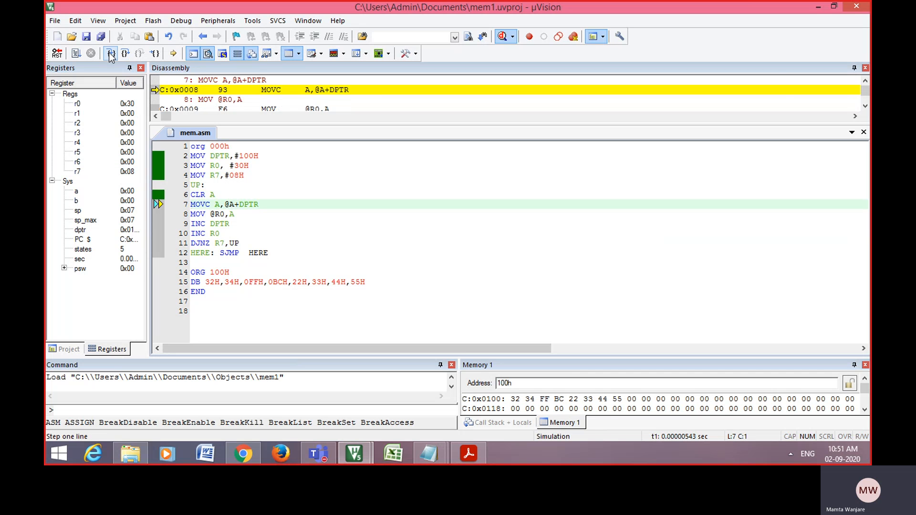
{"action": "left_click", "coordinate": [110, 53]}
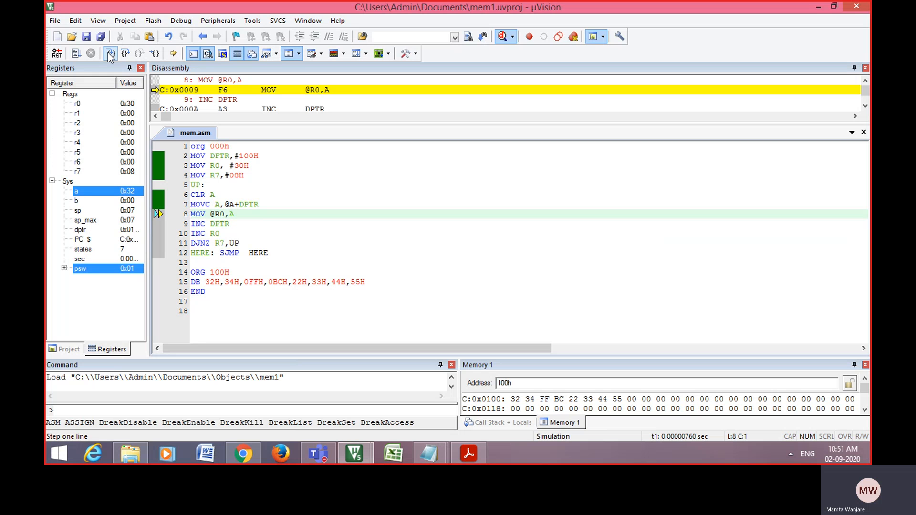
Step the first loop pass and into the second, reaching A=34h, DPTR=0102h, R0=31h, R7=07h.
{"action": "left_click", "coordinate": [110, 53]}
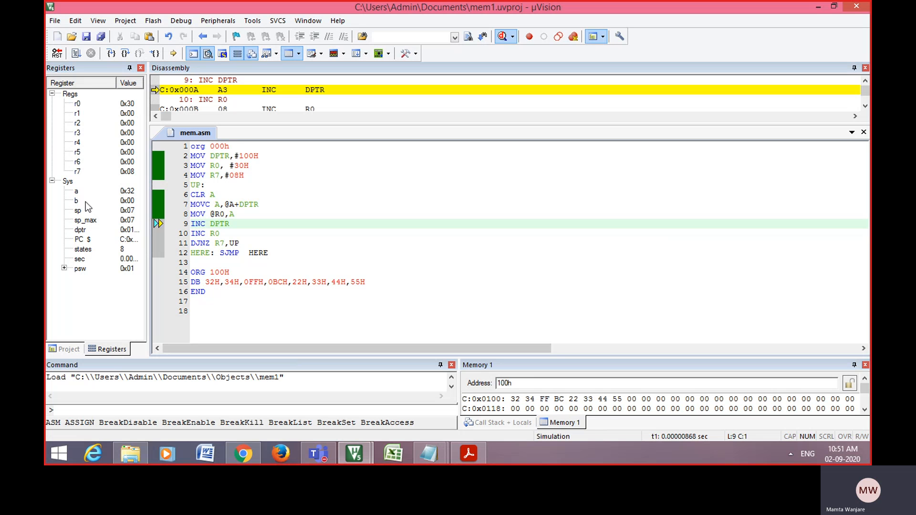
{"action": "mouse_move", "coordinate": [103, 209]}
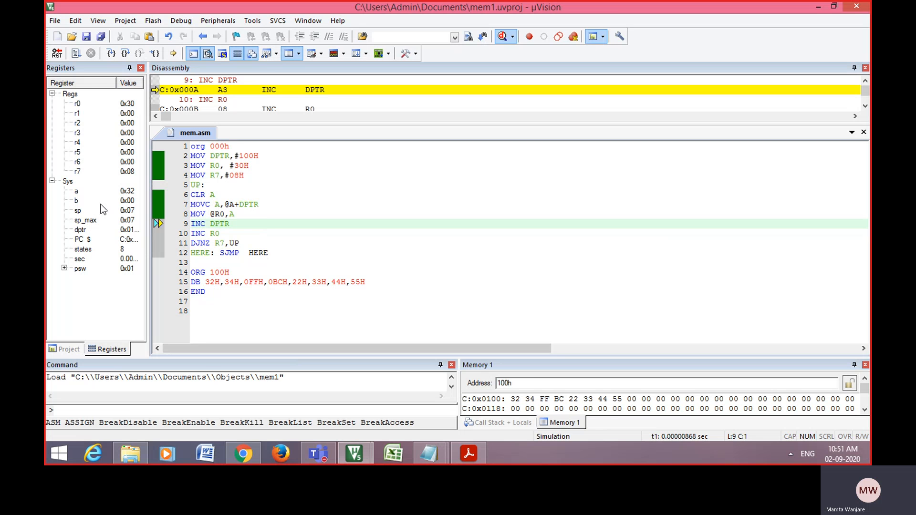
{"action": "mouse_move", "coordinate": [128, 223]}
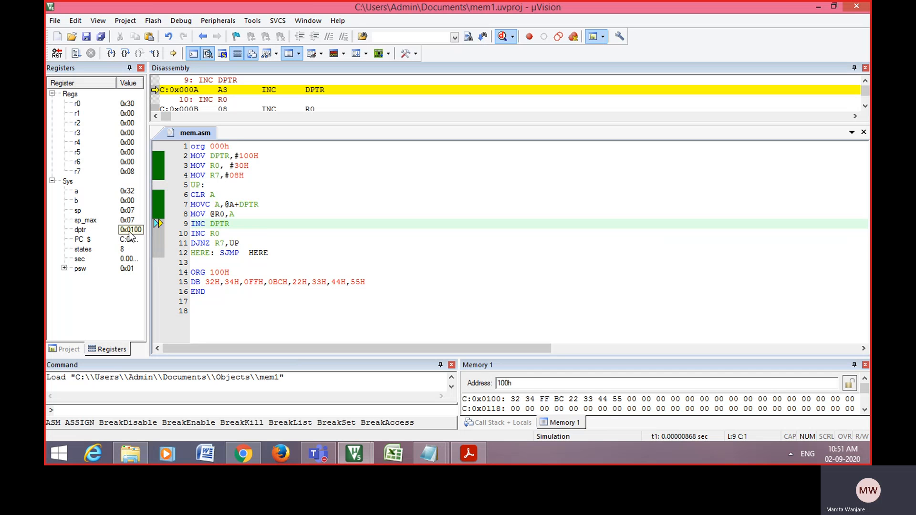
{"action": "left_click", "coordinate": [110, 53]}
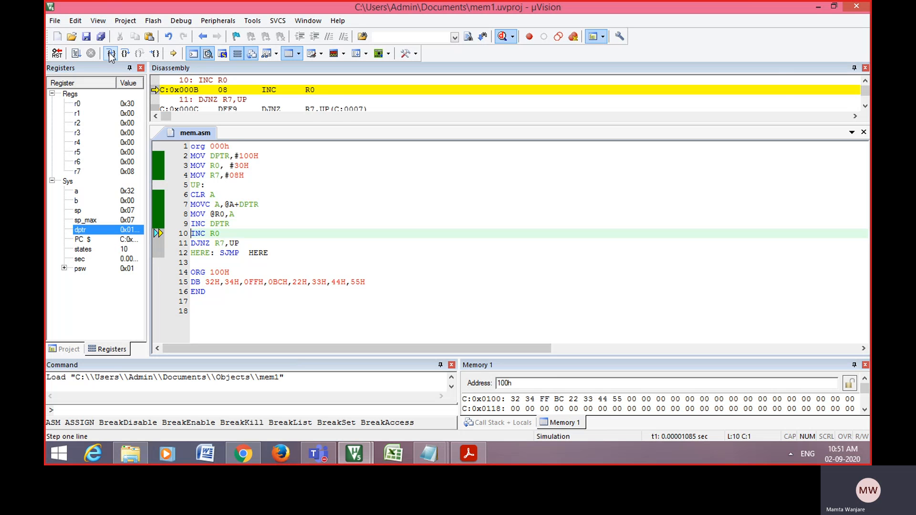
{"action": "left_click", "coordinate": [110, 53]}
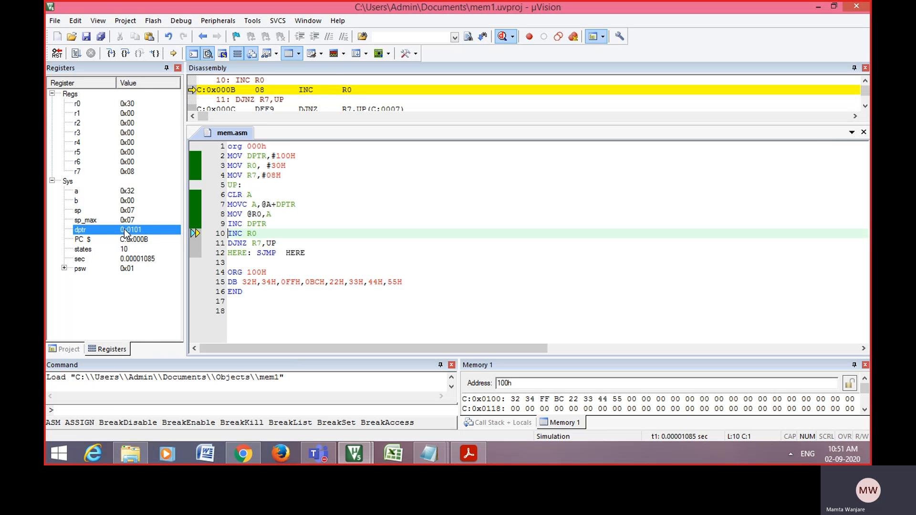
{"action": "left_click", "coordinate": [110, 53]}
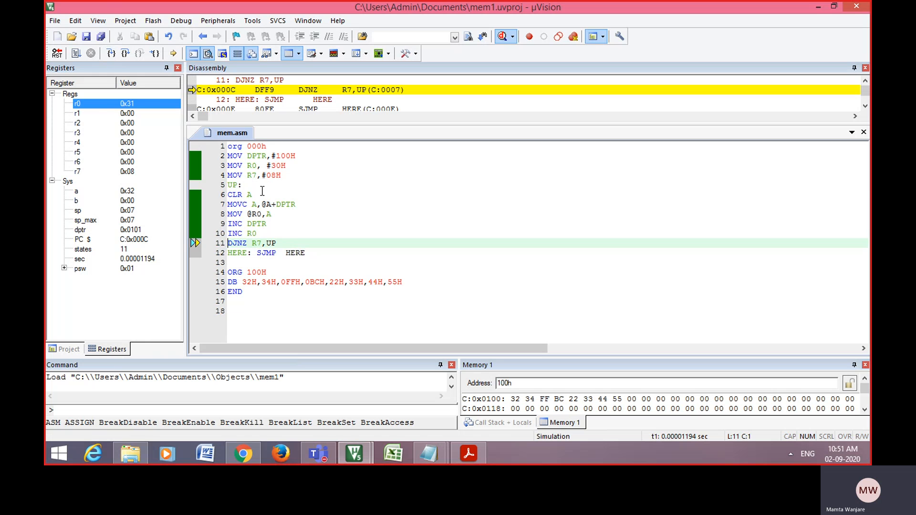
{"action": "left_click", "coordinate": [110, 53]}
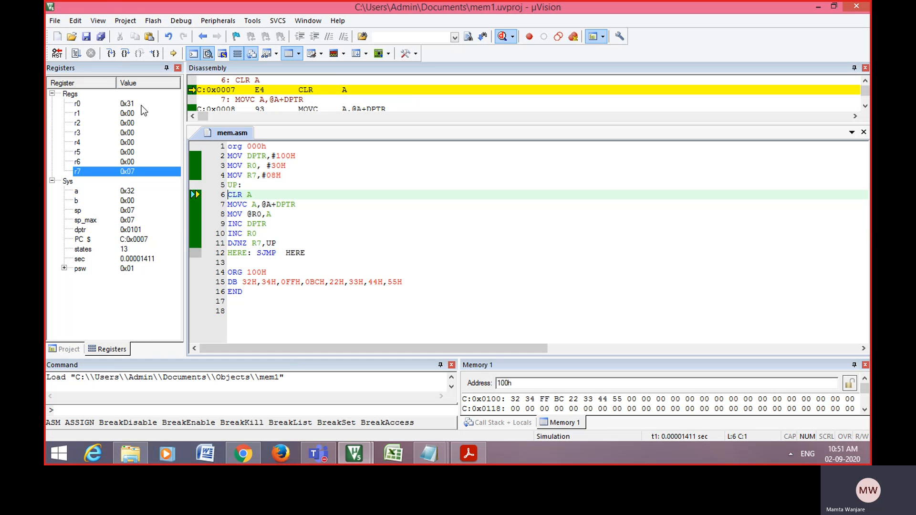
{"action": "left_click", "coordinate": [111, 53]}
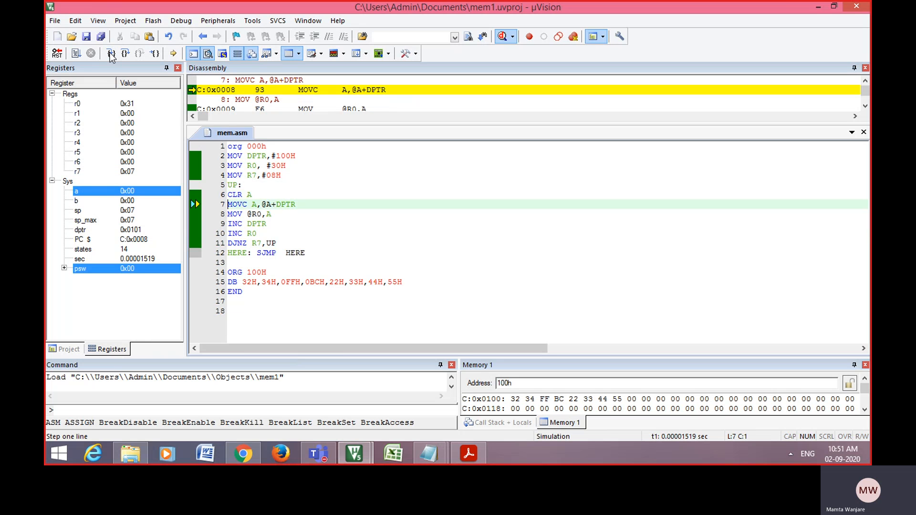
{"action": "left_click", "coordinate": [110, 52]}
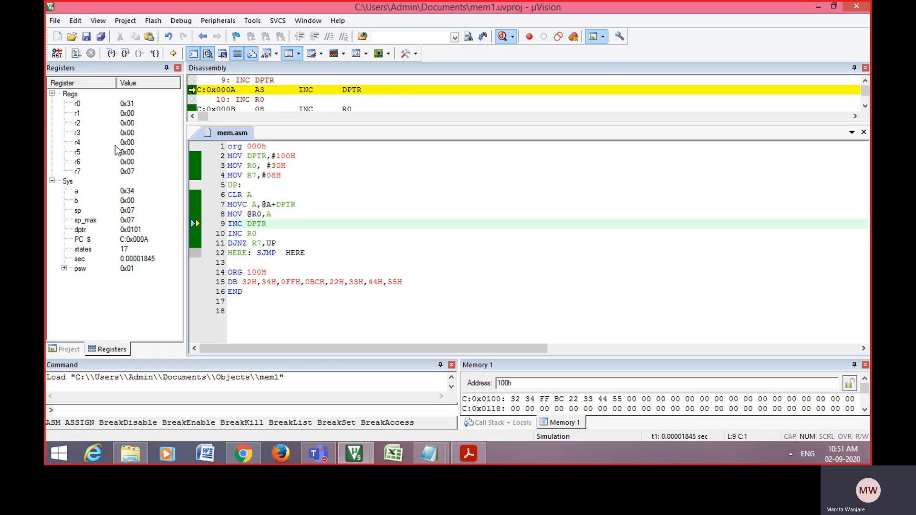
{"action": "left_click", "coordinate": [192, 53]}
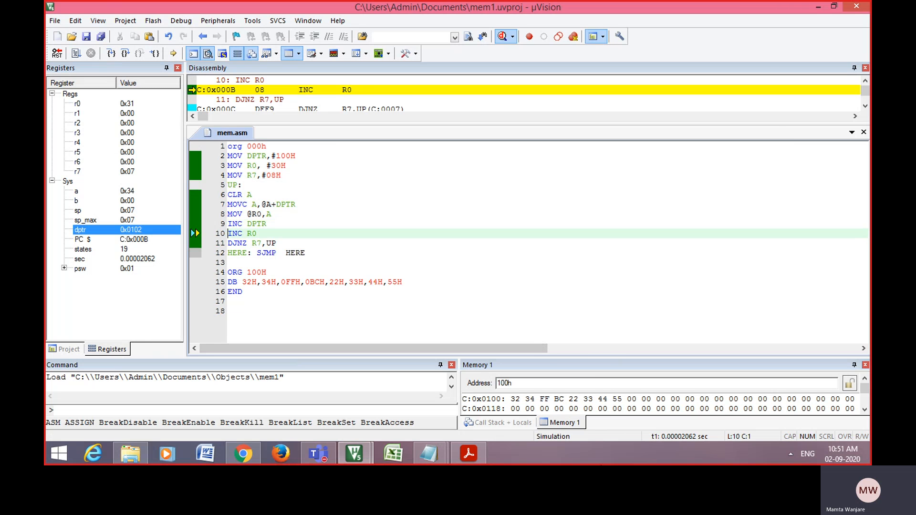
{"action": "mouse_move", "coordinate": [473, 414]}
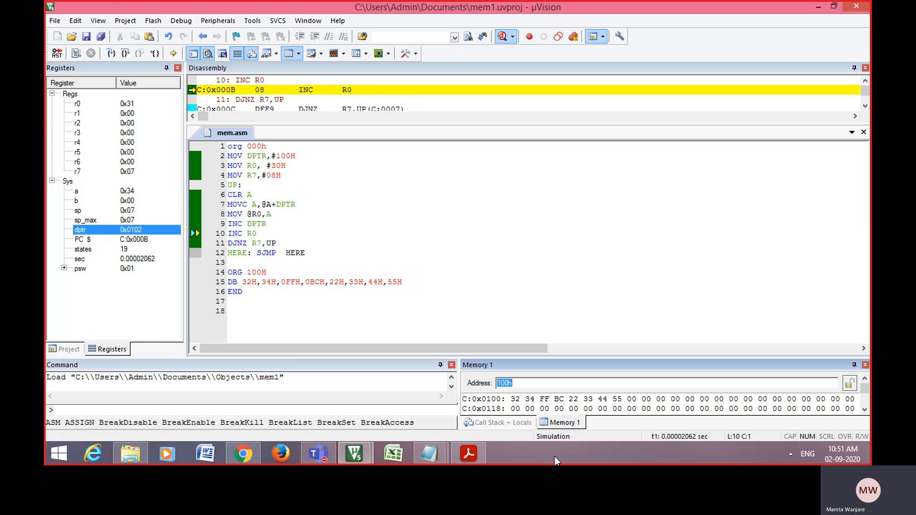
Point Memory 1 at 30h and step the third pass to INC R0 with A=FFh, R7=06h.
{"action": "type", "text": "30h"}
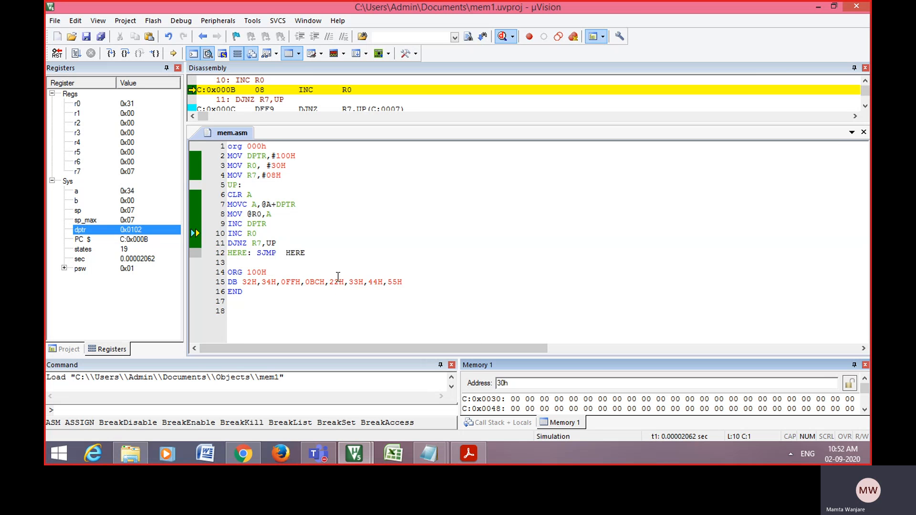
{"action": "mouse_move", "coordinate": [262, 174]}
{"action": "type", "text": "c:"}
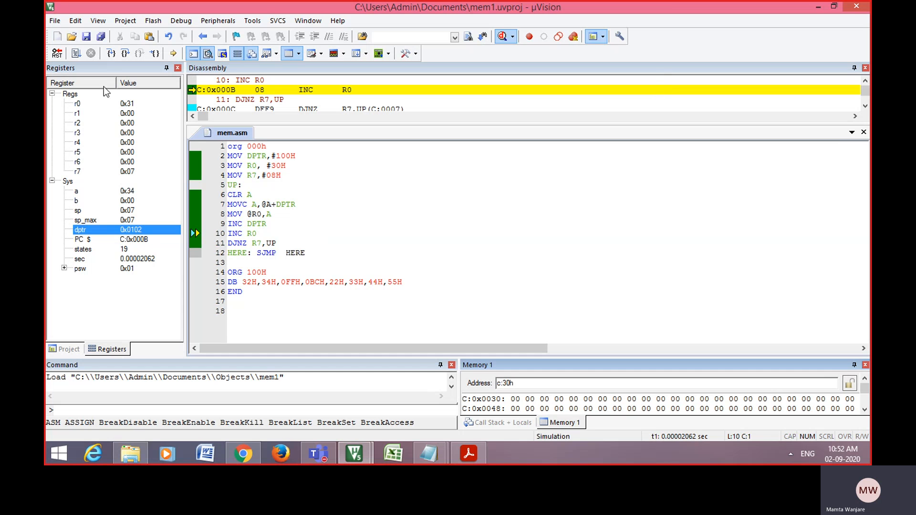
{"action": "left_click", "coordinate": [111, 53]}
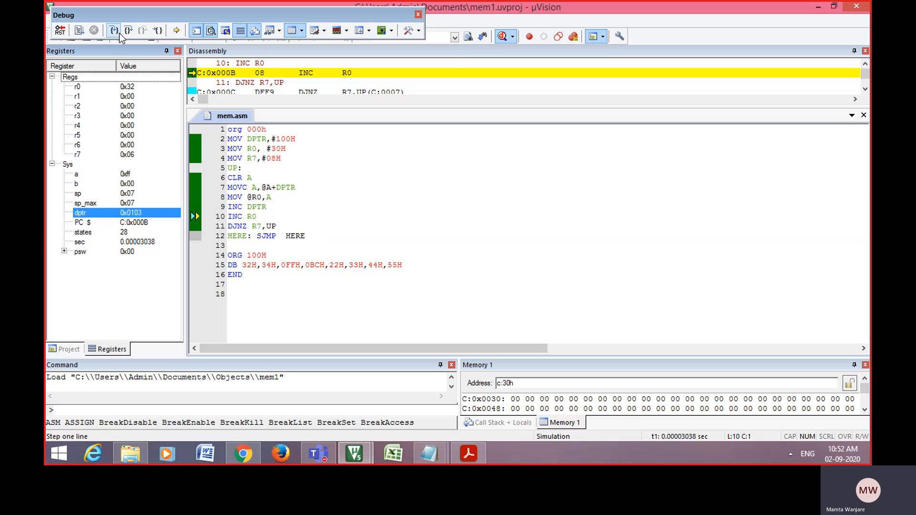
Step the remaining passes until idling at HERE: SJMP with R7=00h, R0=38h, DPTR=0108h, A=55h.
{"action": "left_click", "coordinate": [114, 31]}
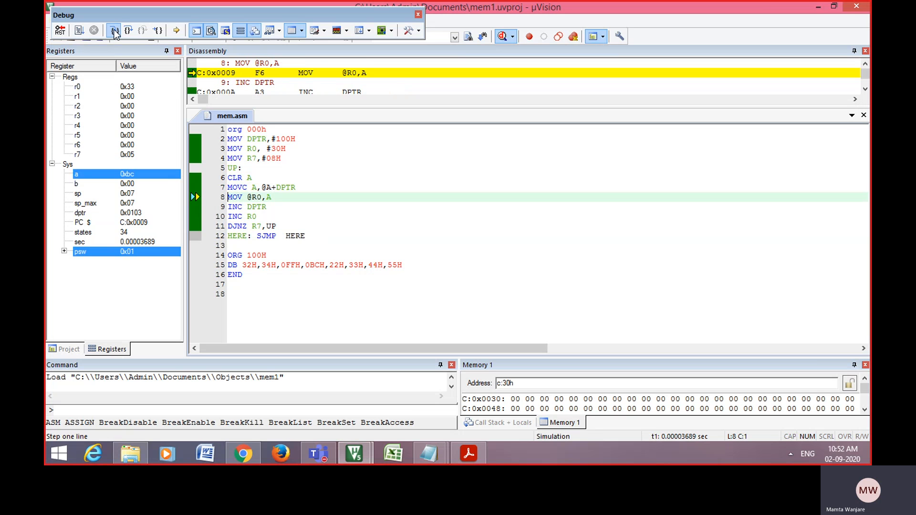
{"action": "left_click", "coordinate": [114, 30]}
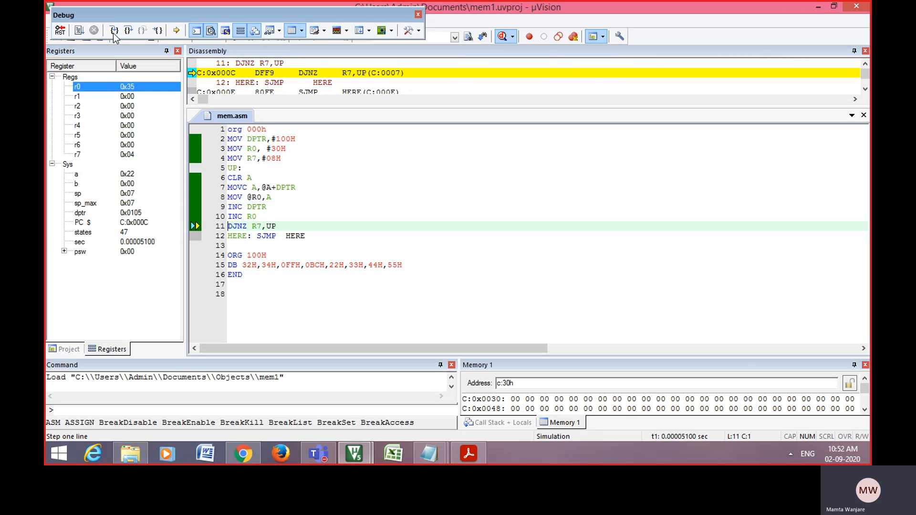
{"action": "left_click", "coordinate": [114, 29]}
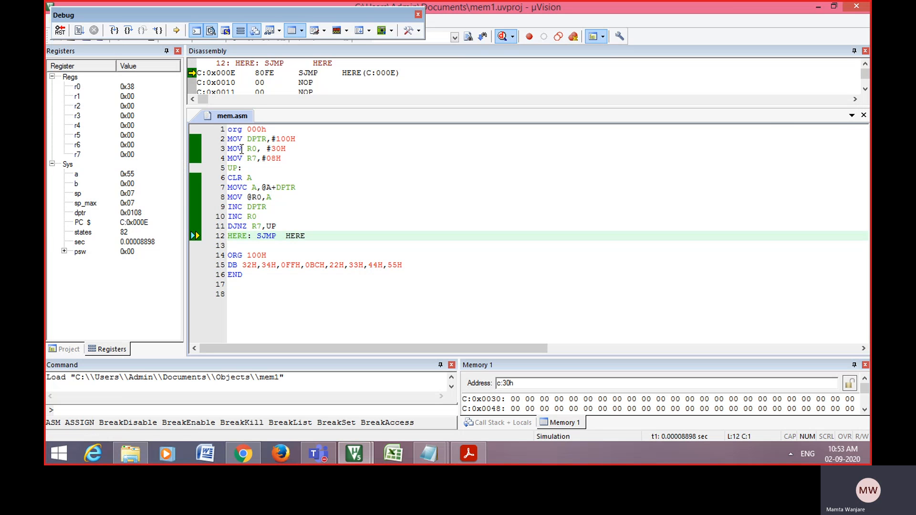
{"action": "left_click", "coordinate": [113, 29]}
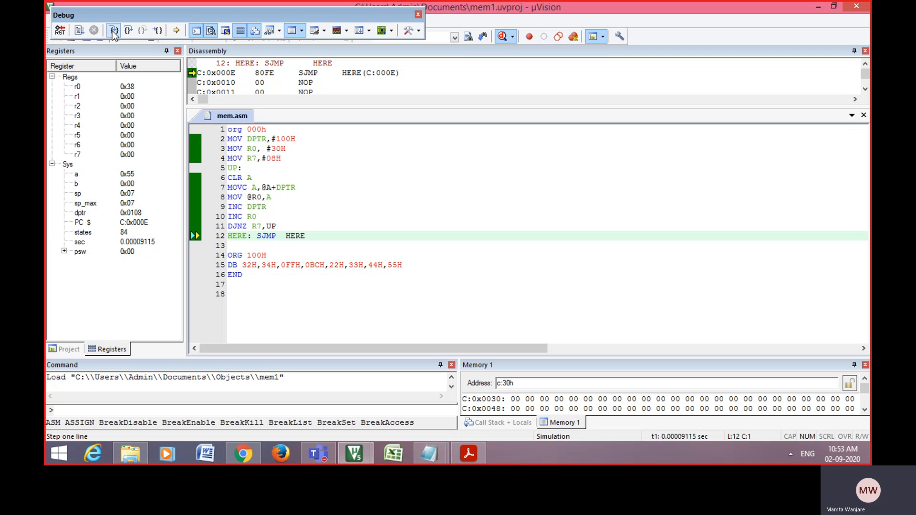
{"action": "left_click", "coordinate": [113, 34]}
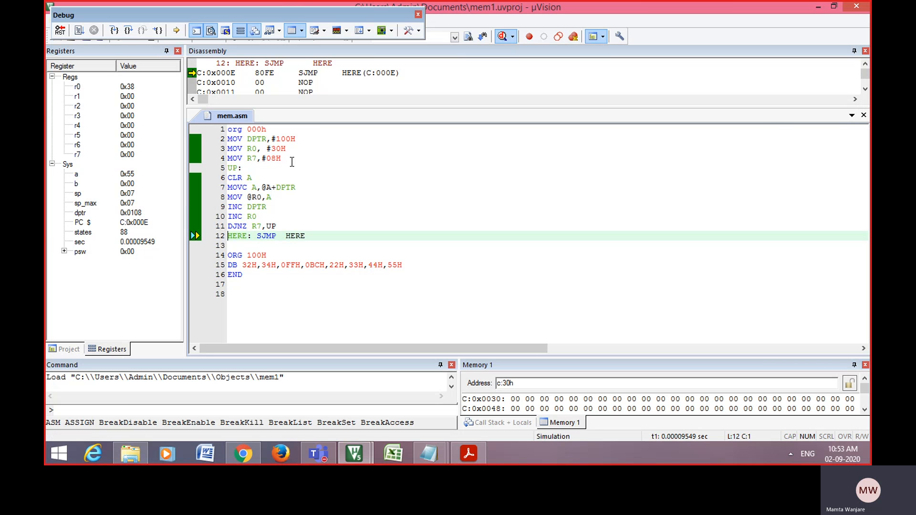
{"action": "left_click", "coordinate": [114, 30]}
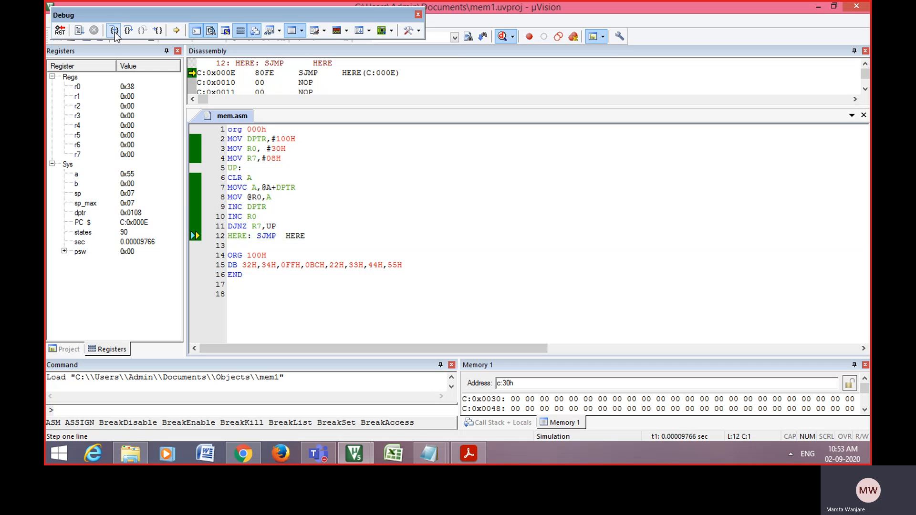
{"action": "left_click", "coordinate": [113, 30]}
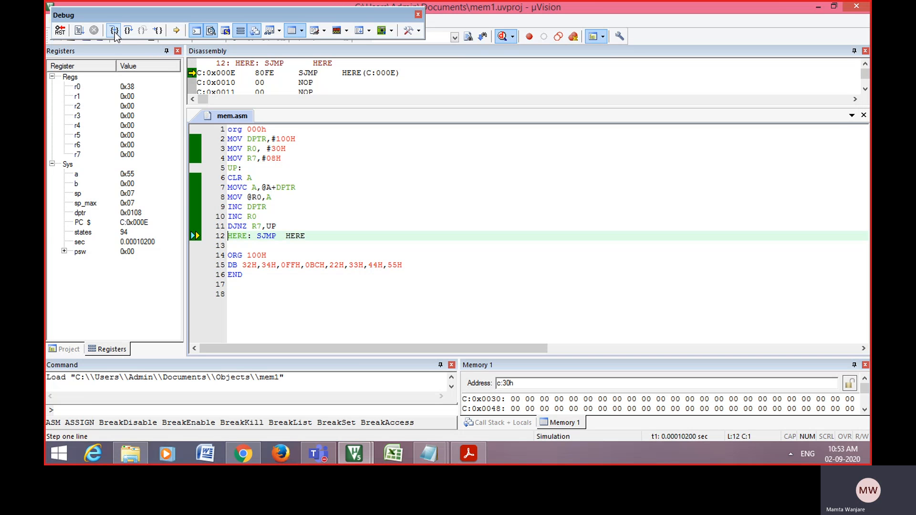
{"action": "mouse_move", "coordinate": [494, 199]}
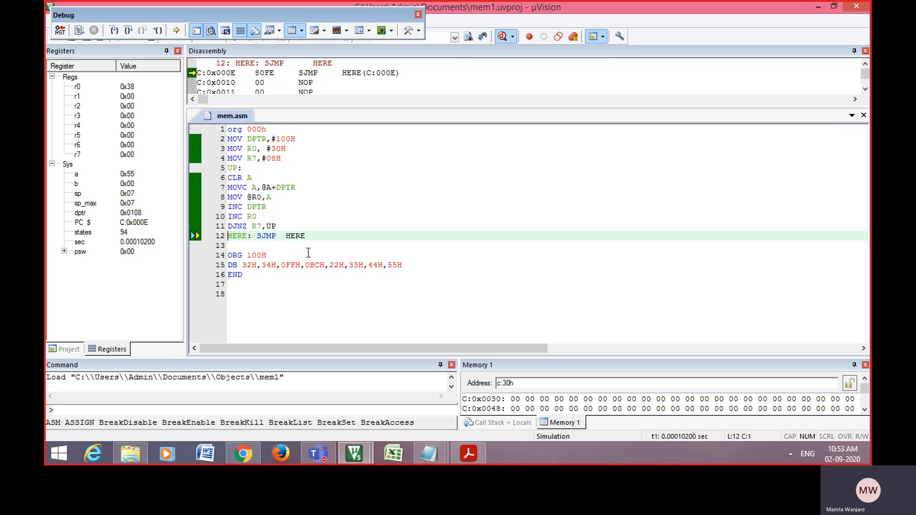
{"action": "mouse_move", "coordinate": [100, 120]}
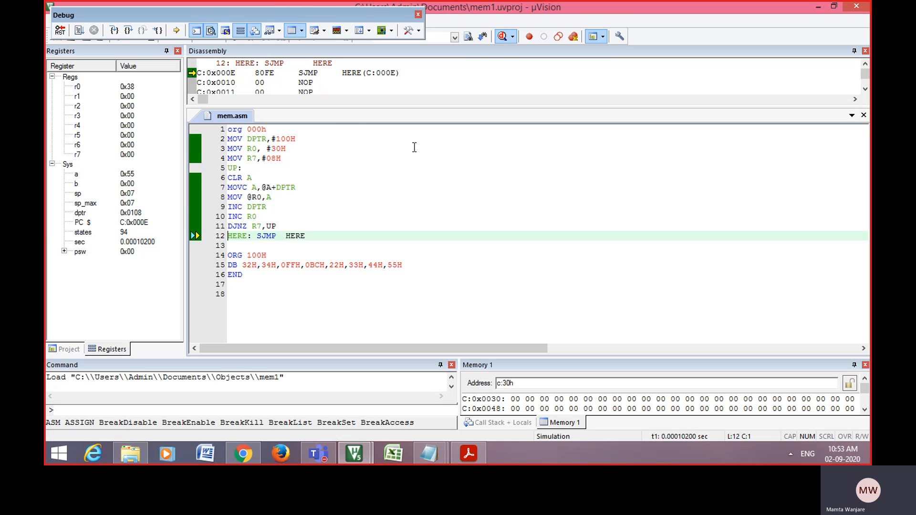
{"action": "mouse_move", "coordinate": [650, 463]}
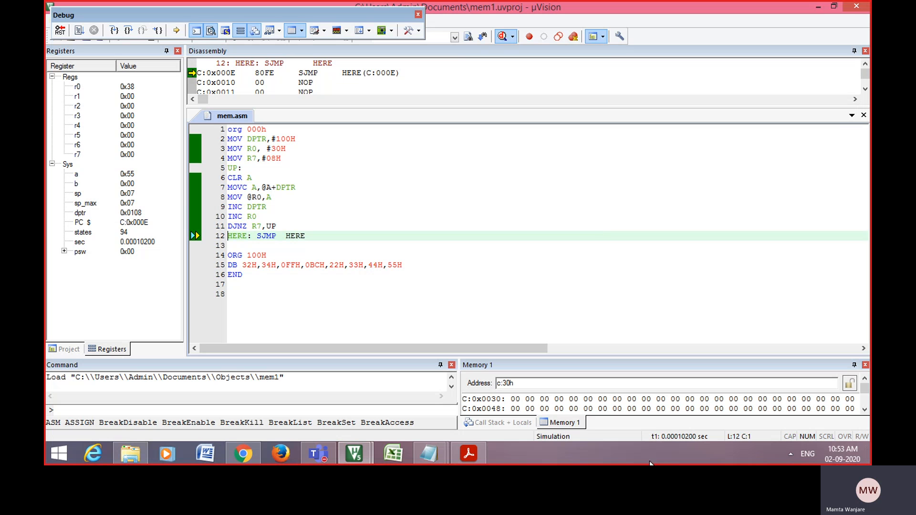